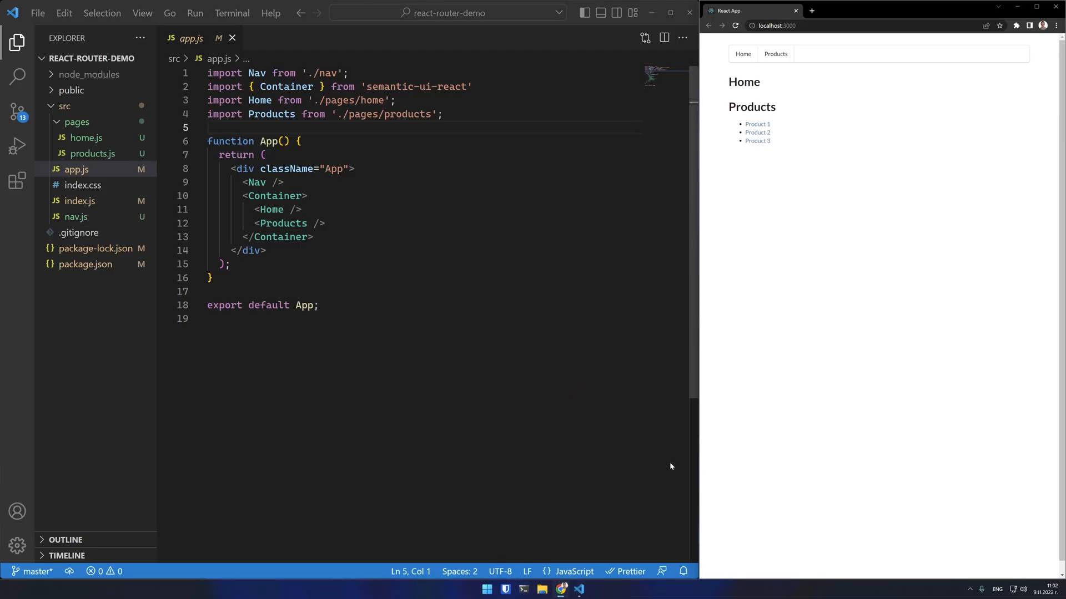
mouse_move(727, 53)
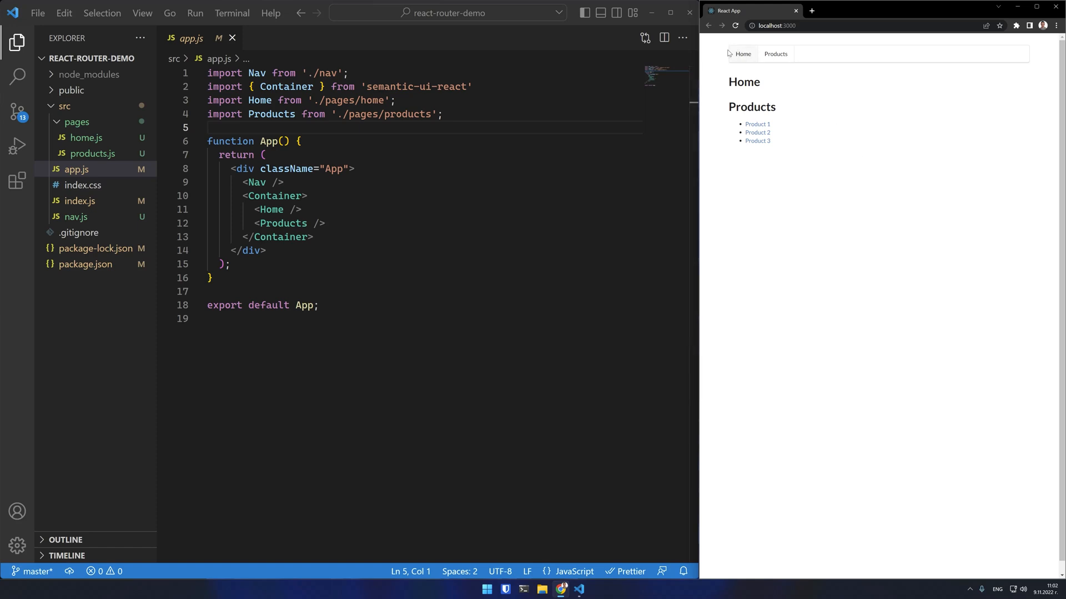
mouse_move(754, 55)
text(npm install -s react-router-dom)
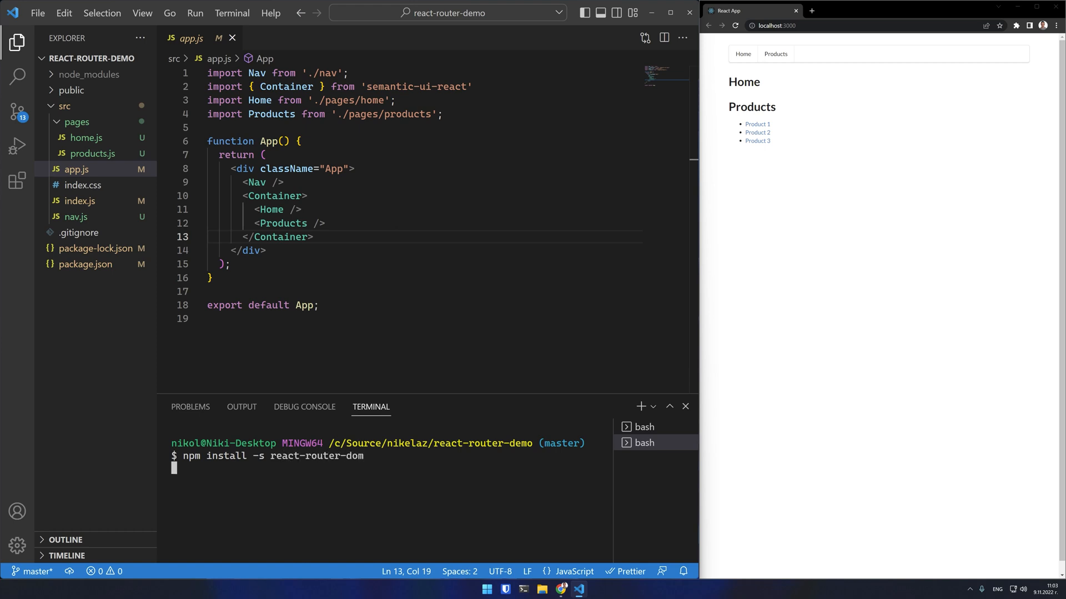
Step: Run npm install -s react-router-dom in the integrated terminal
key(Return)
text(import { Routes)
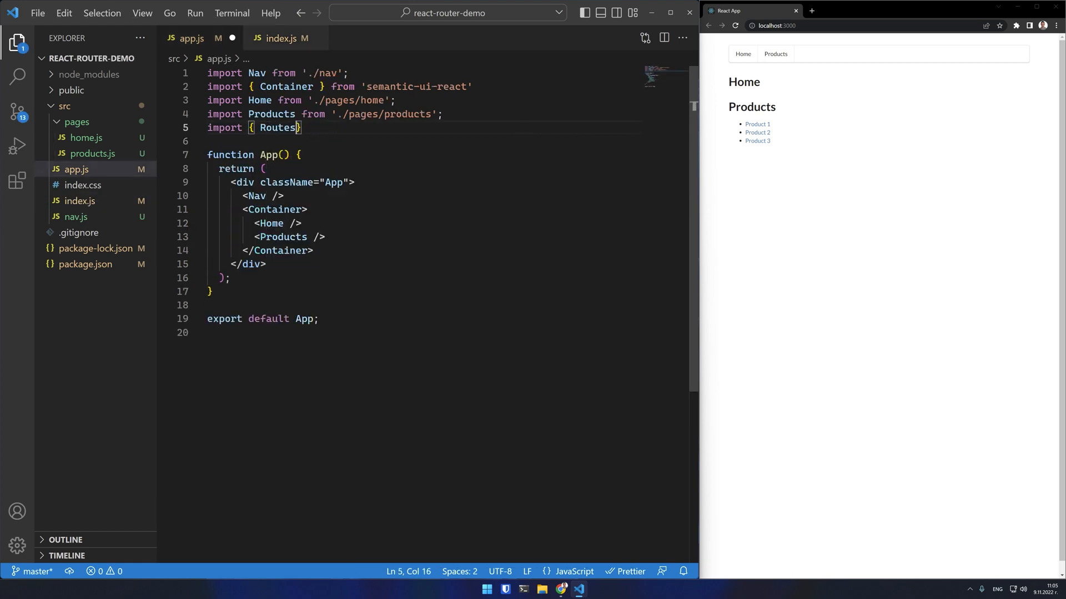
Step: Import Routes and Route from react-router-dom and route Home at "/" and Products at "/products"
text(, Route } from 'rea)
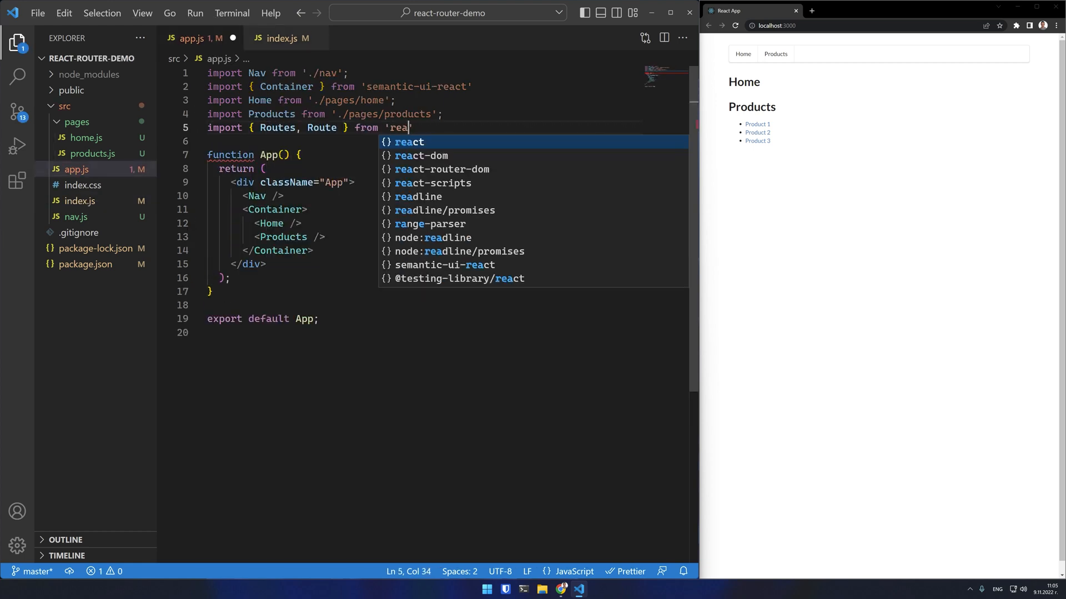
click(443, 169)
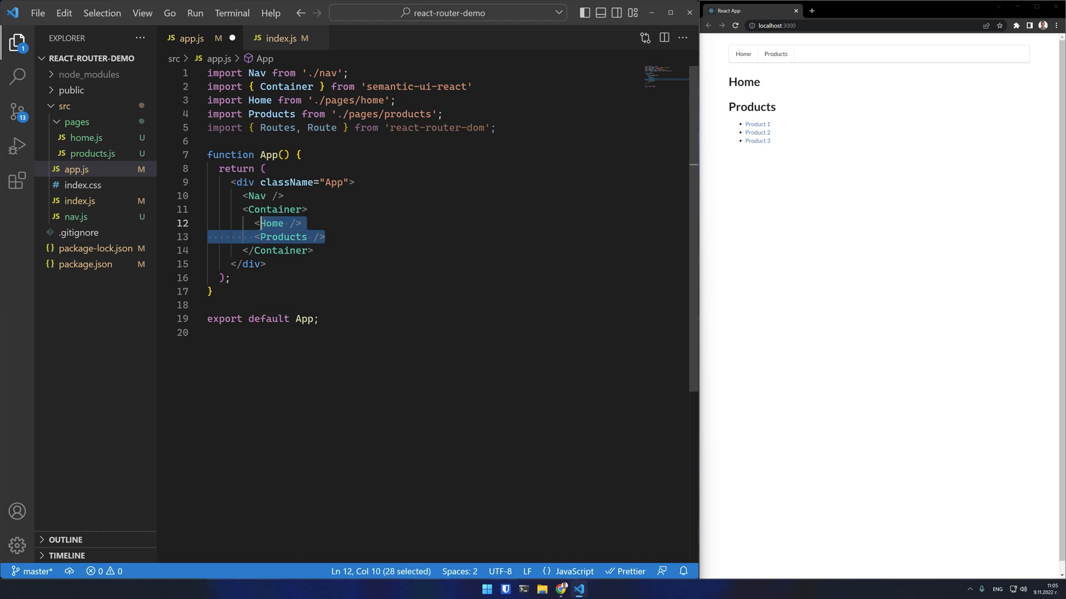
text(R)
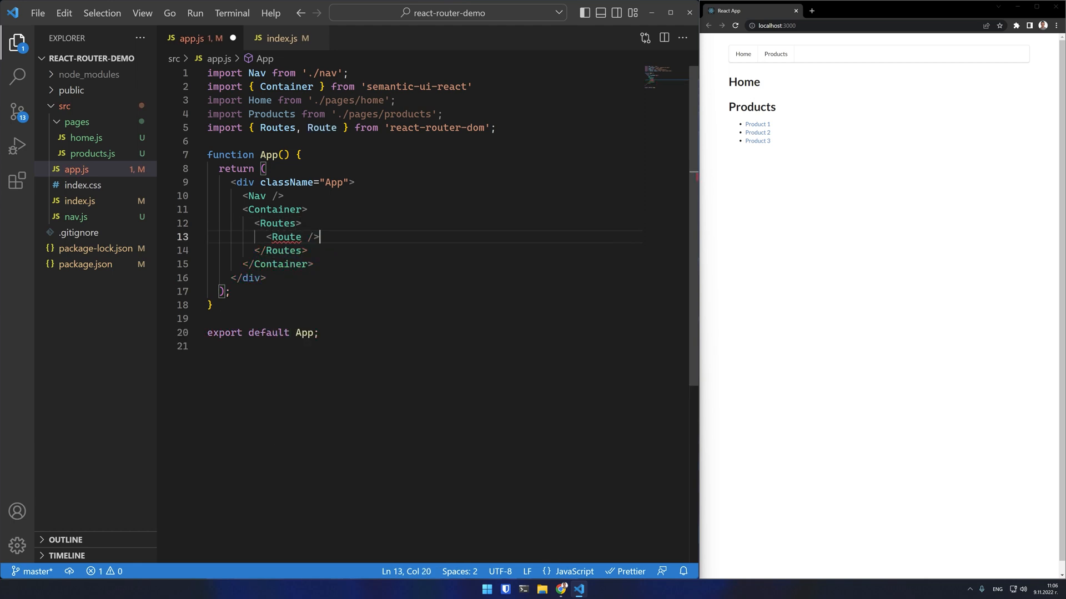
text(path=)
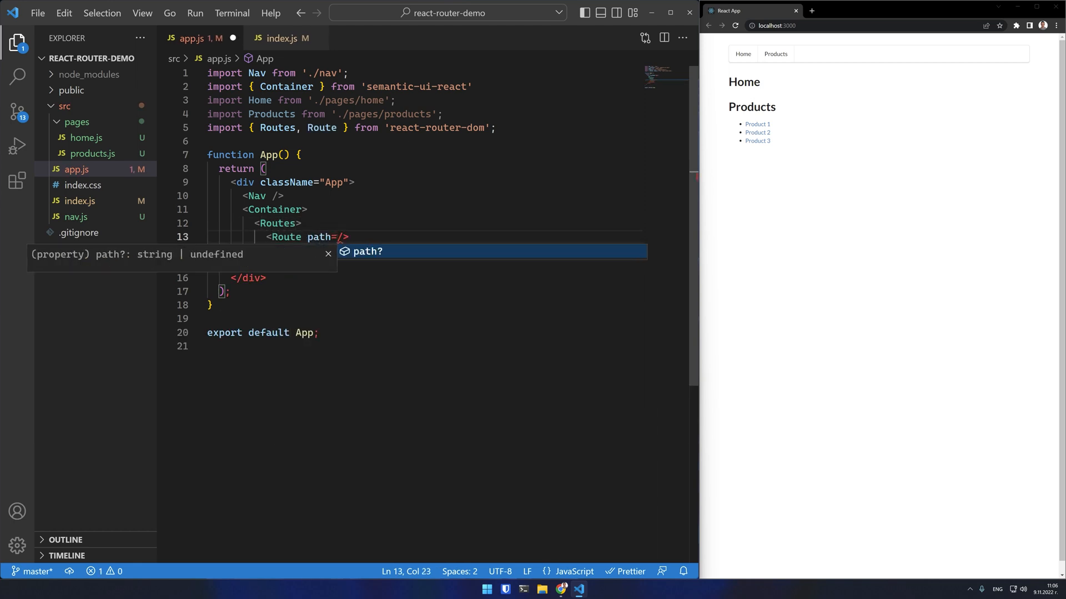
text("/")
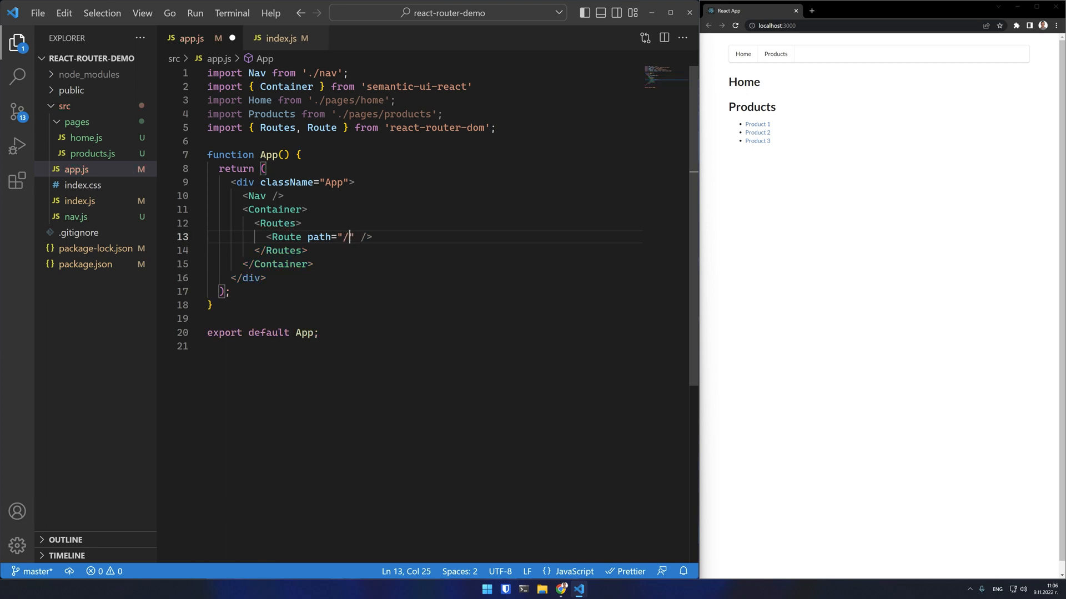
text(element={)
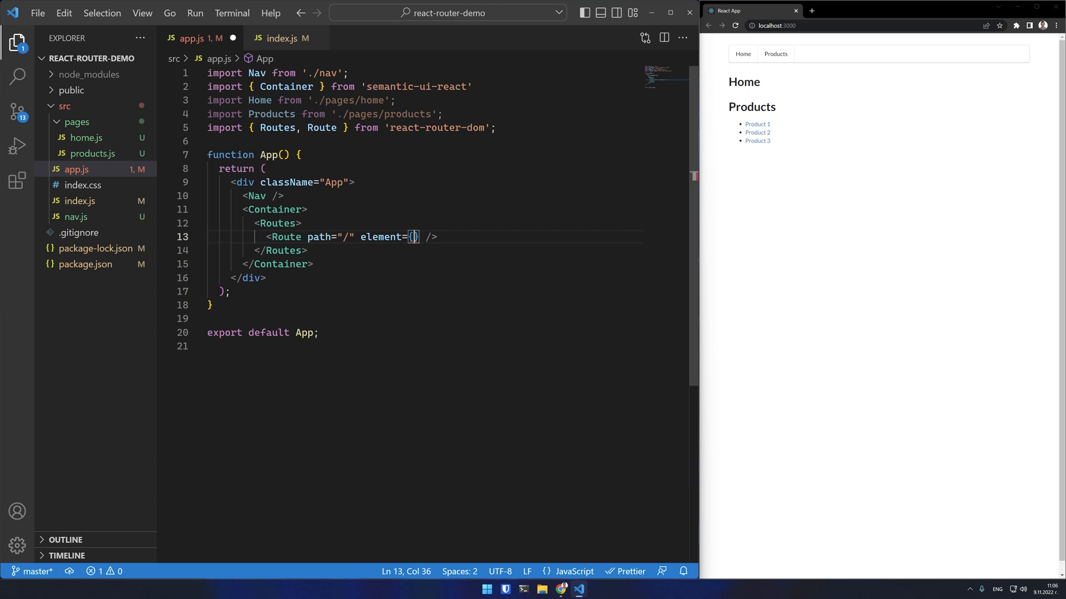
text(<Home />)
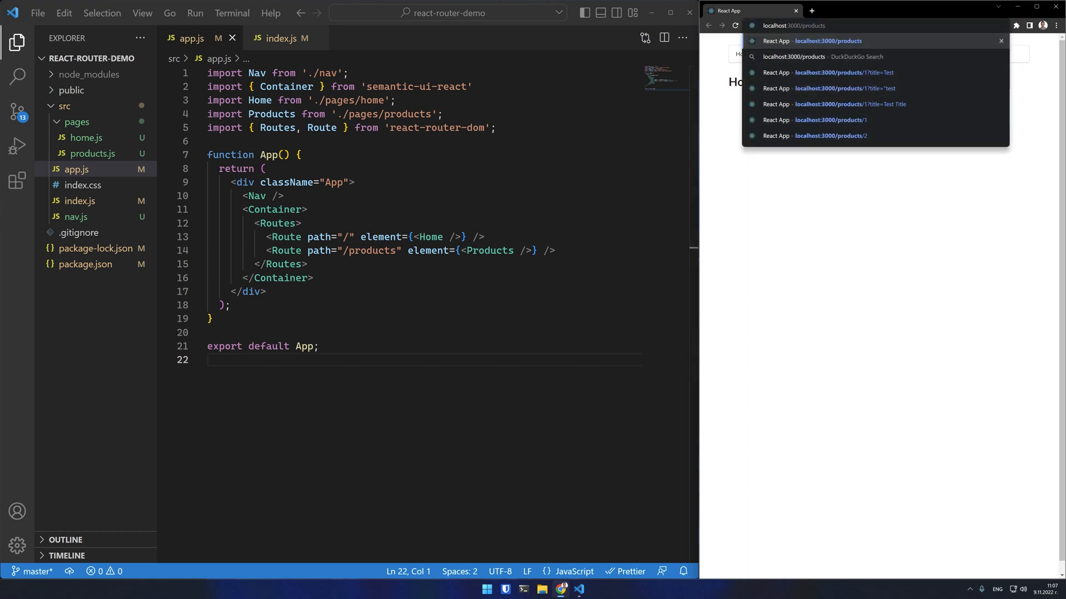
Step: Visit localhost:3000/products in the preview to confirm only Products shows
click(810, 41)
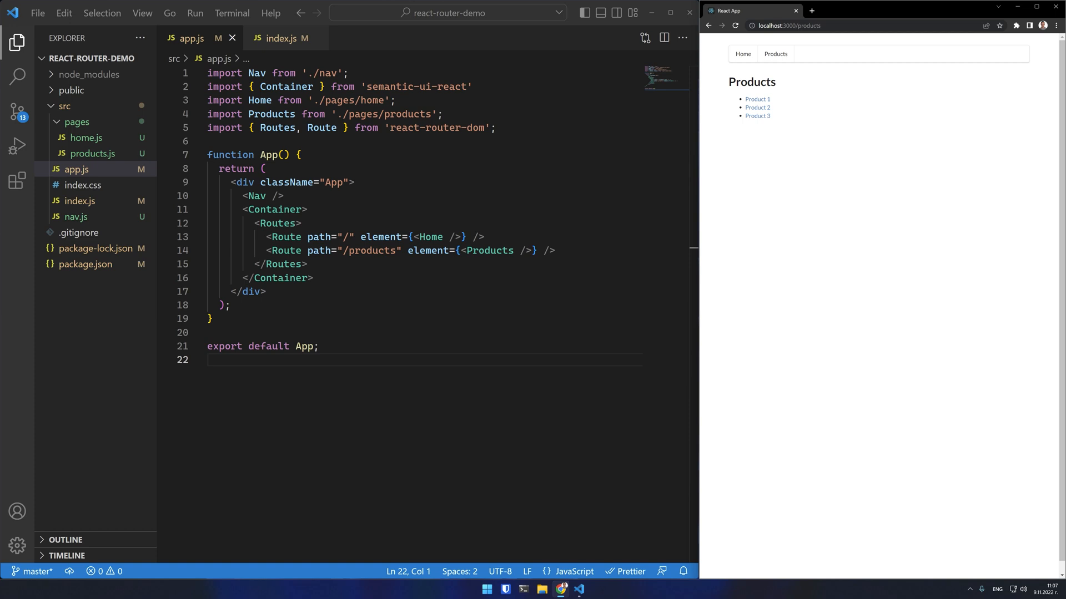
click(788, 26)
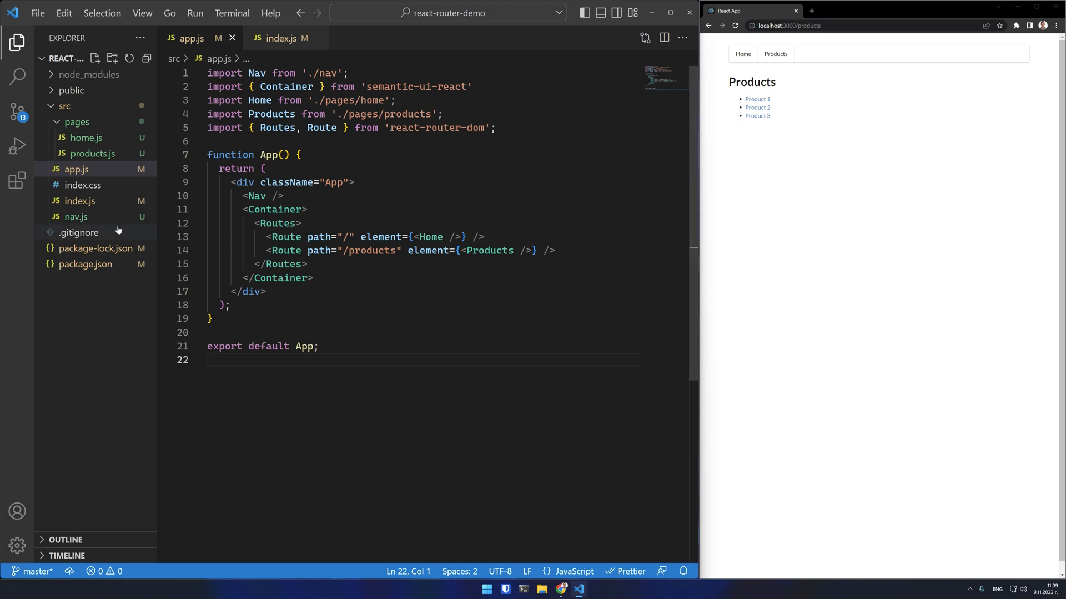
Step: In nav.js import Link from react-router-dom and link Home to "/" and Products to "/products"
click(76, 216)
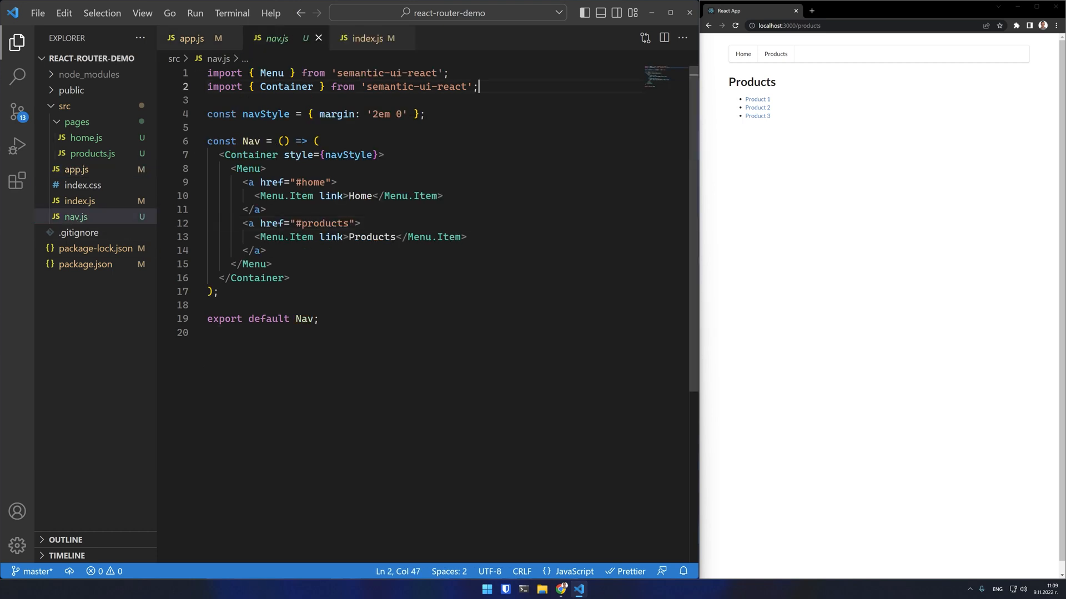
text(import { Link)
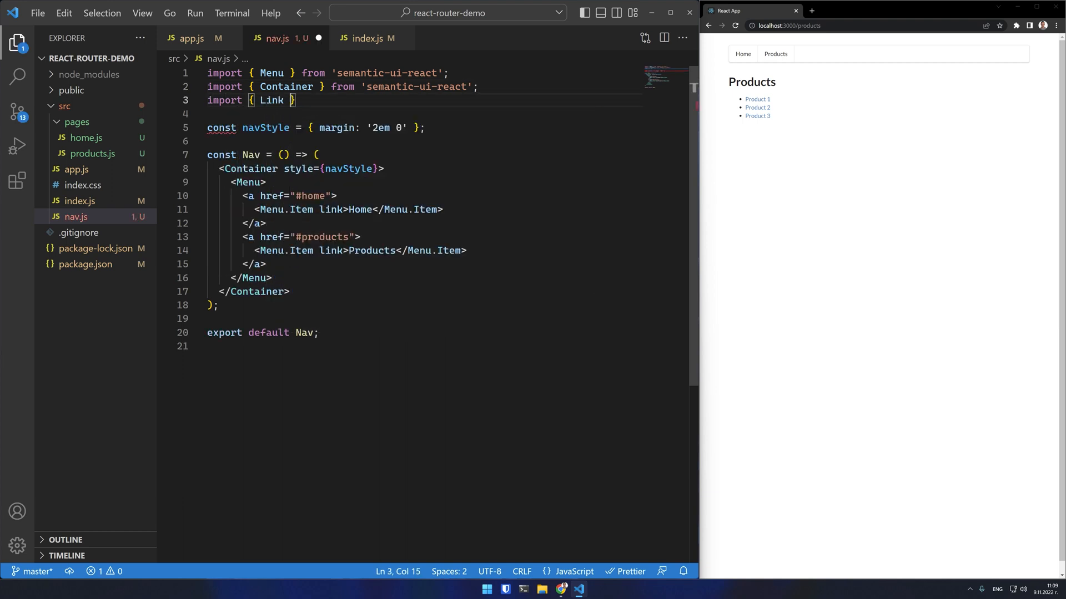
text(from 'react-router-dom';)
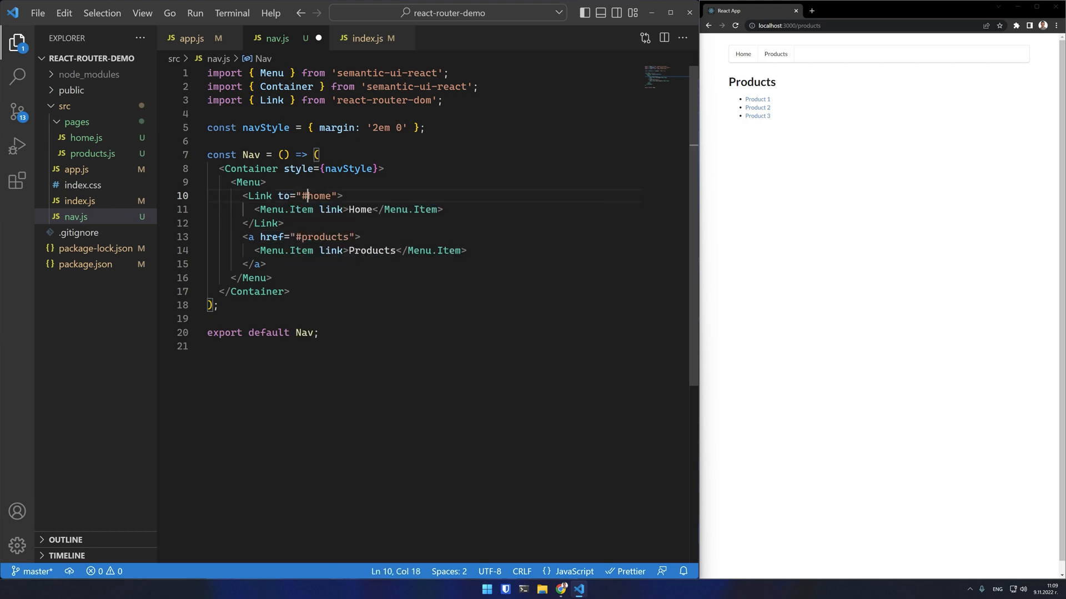
text(/)
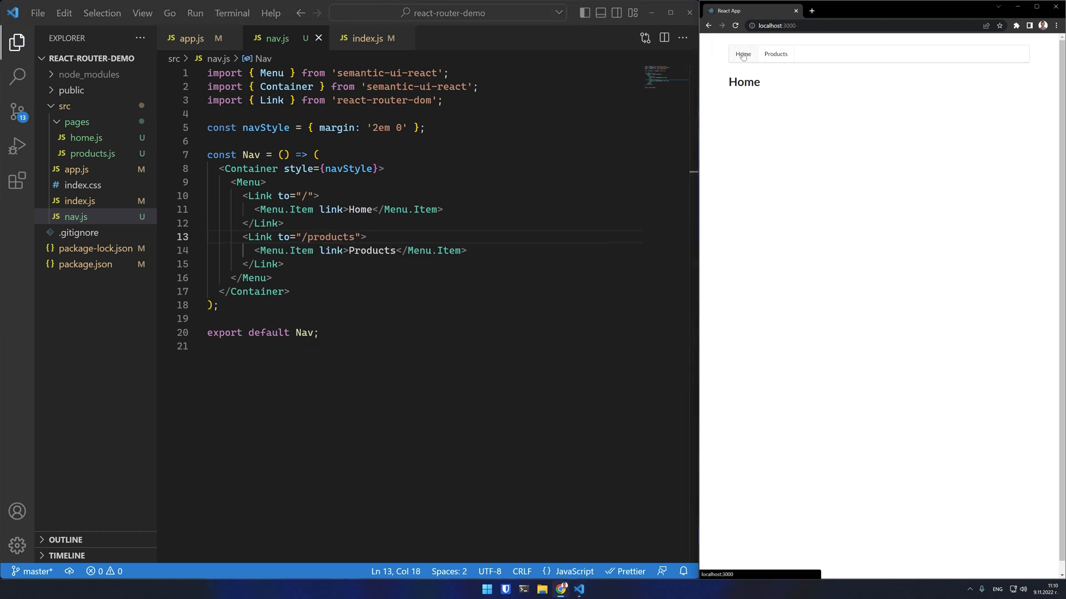
mouse_move(775, 53)
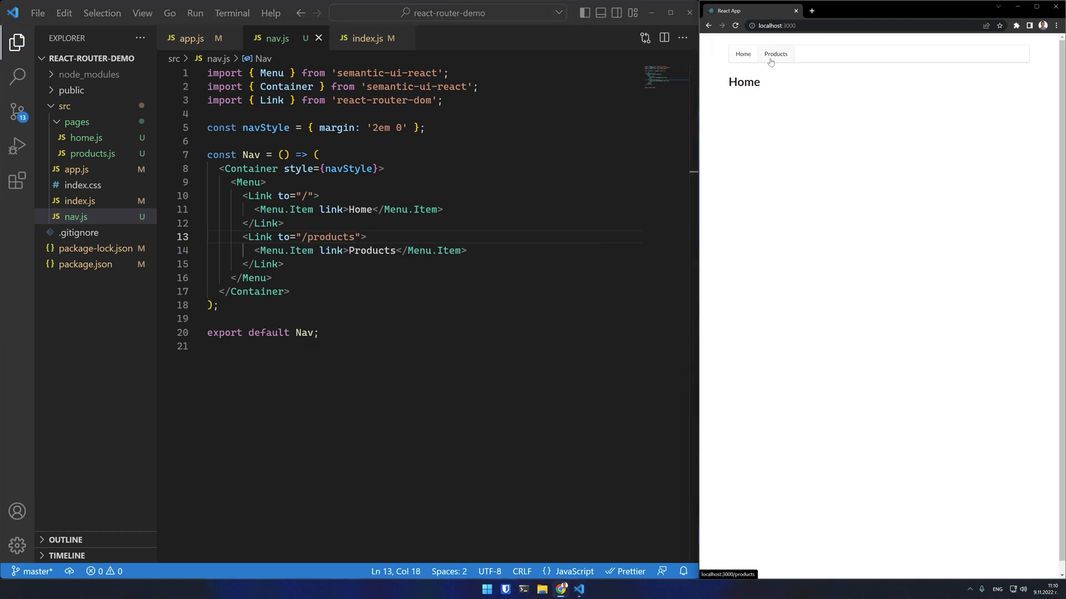
Step: Switch between Products and Home in the preview to confirm the links work
click(775, 54)
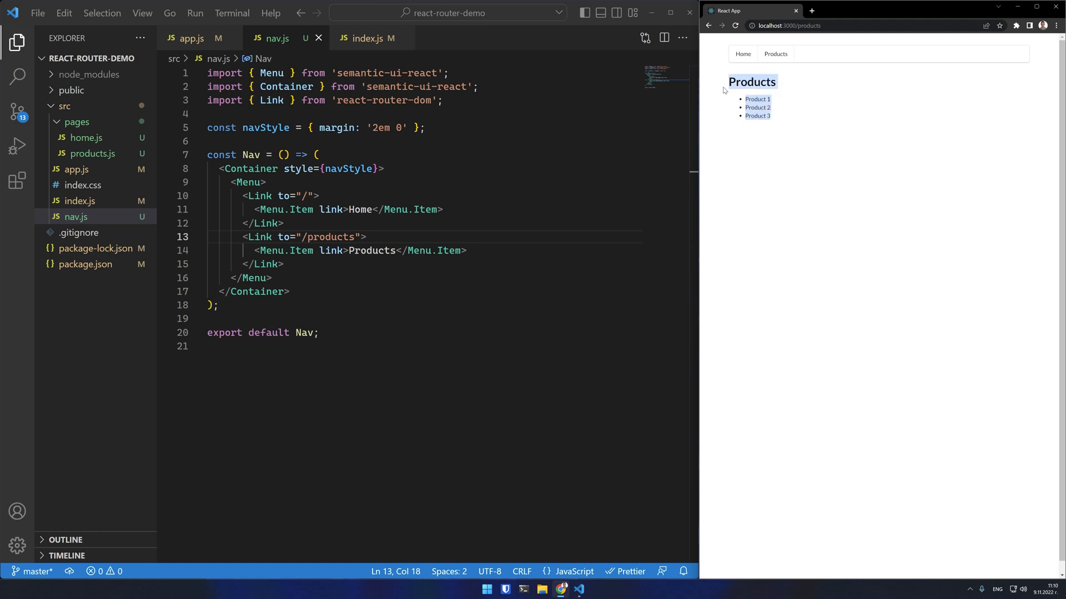
click(743, 54)
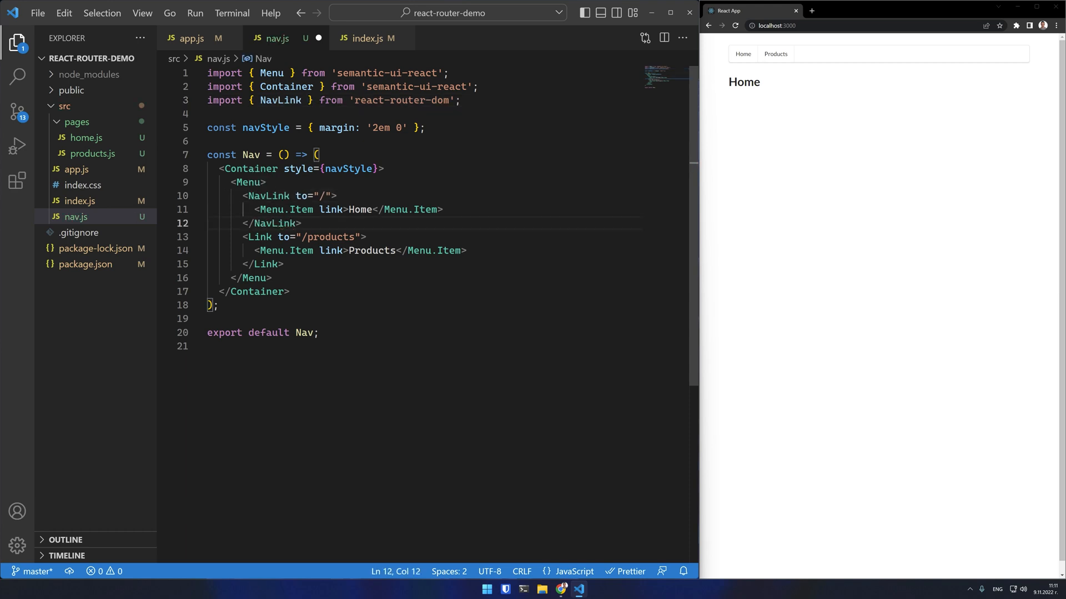
Step: Wrap Products in a NavLink render function passing active={isActive} to its Menu.Item
text({()})
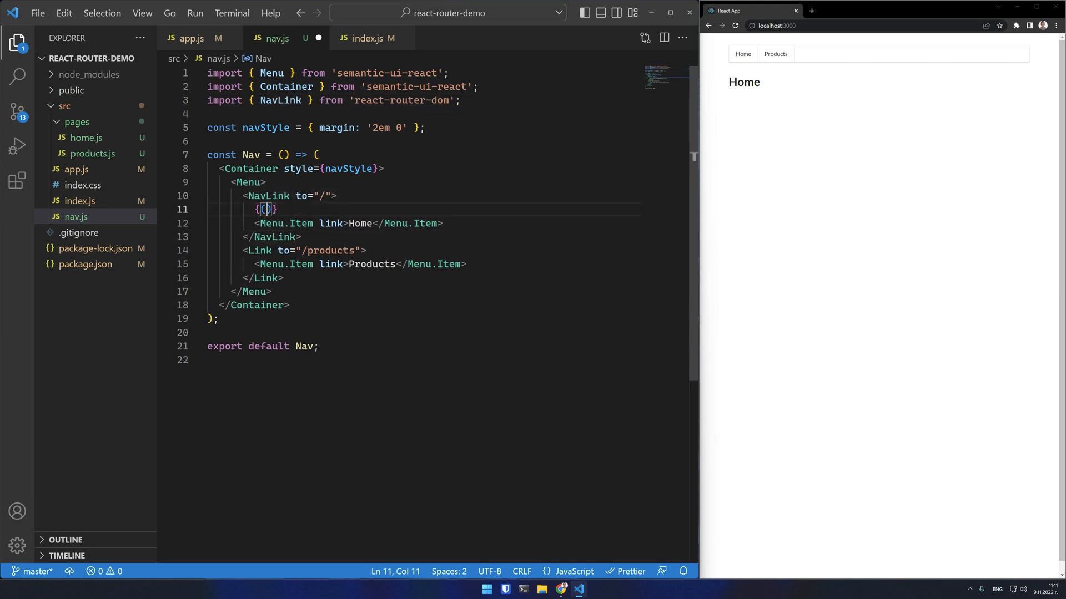
text(=> ()
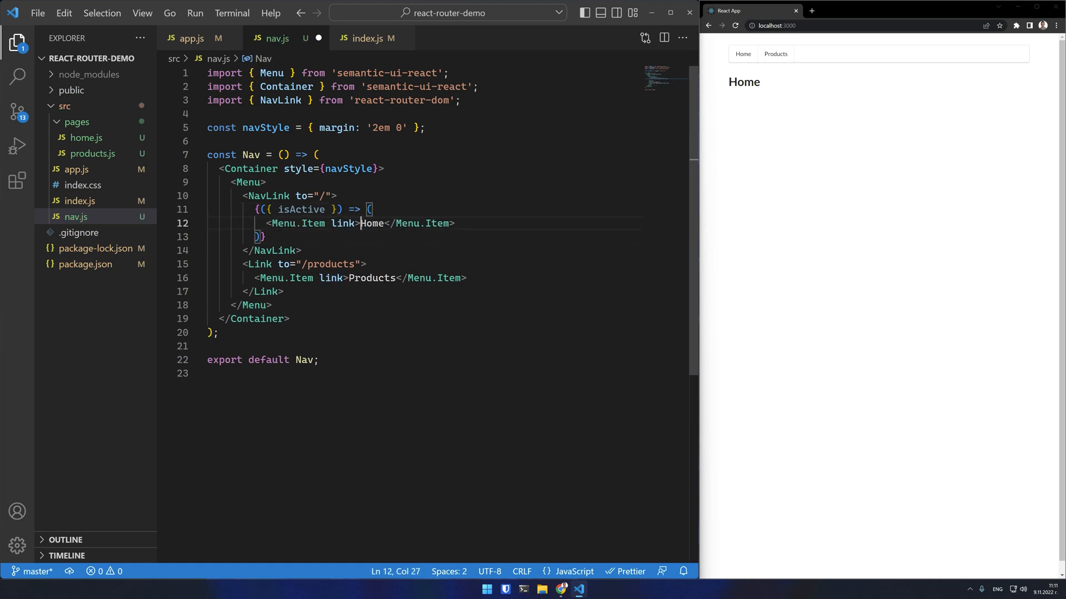
text(active={})
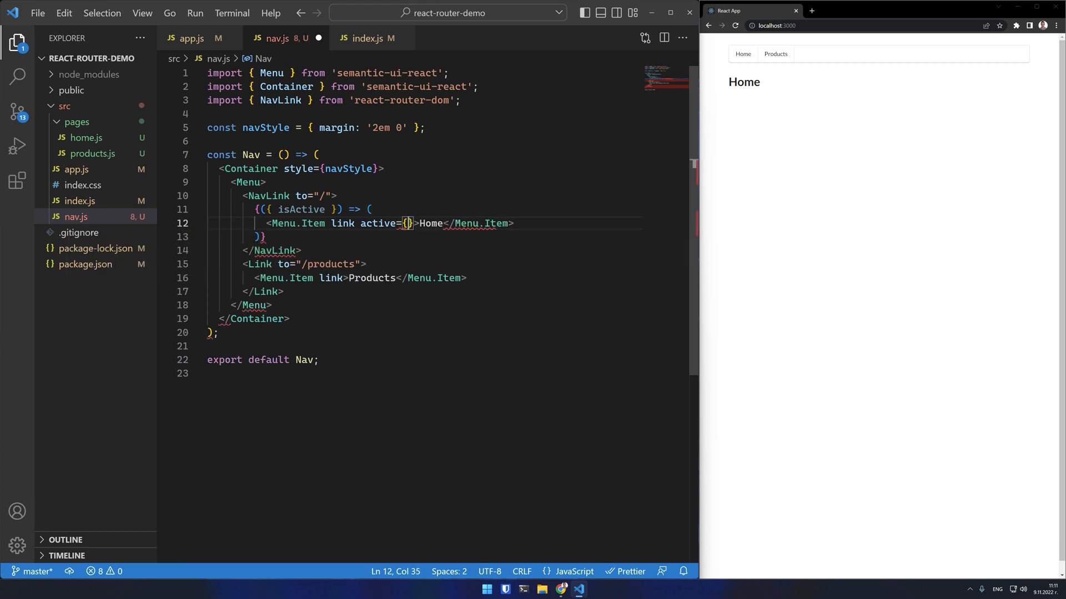
text(isActive)
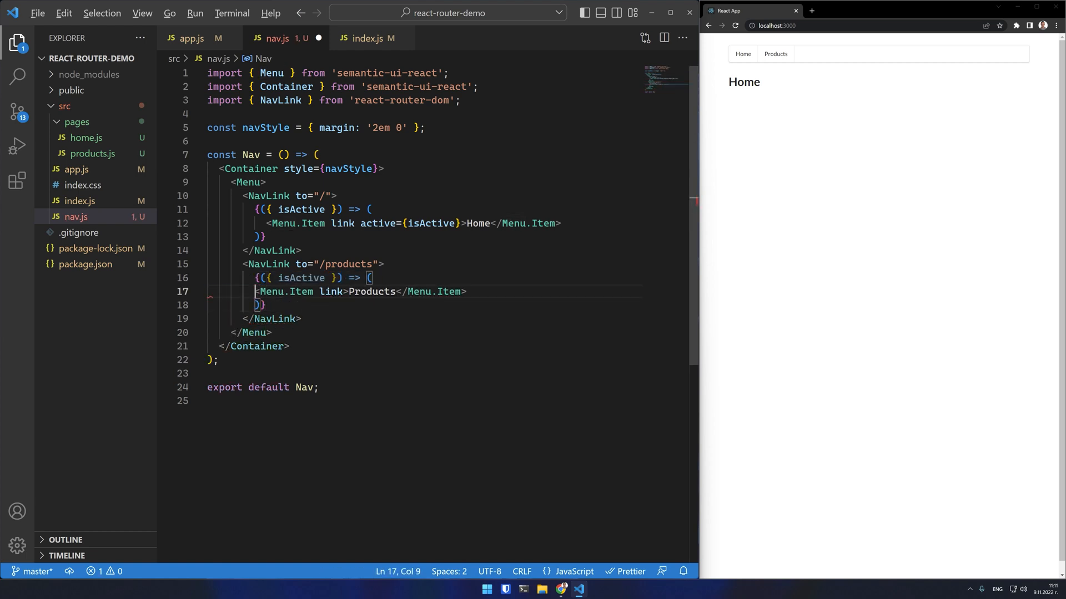
text(active={isActive})
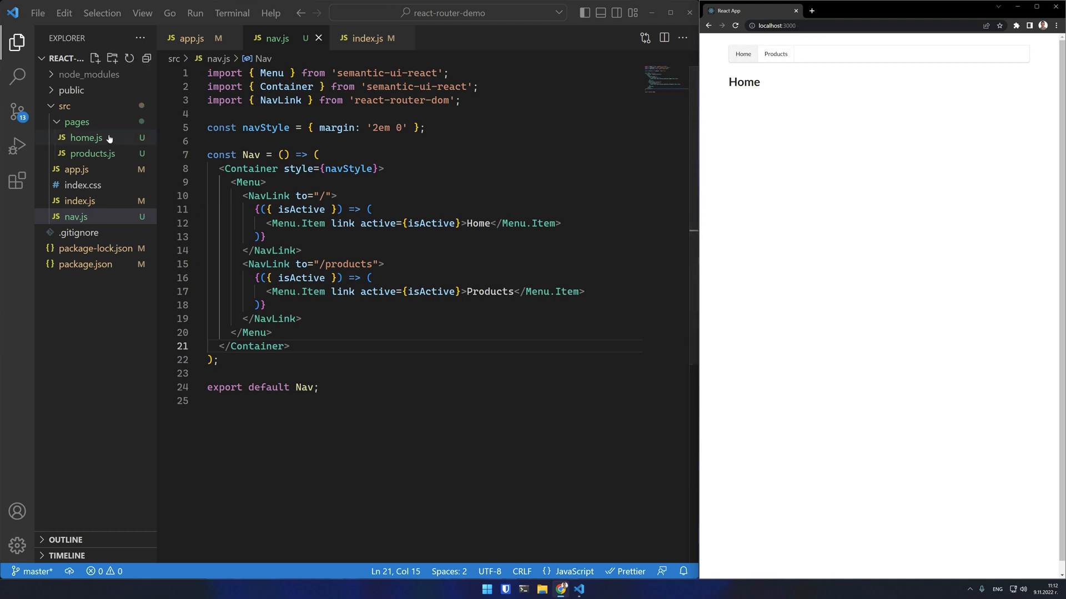
Step: Create pages/not-found.js with an h1 reading 404 Page Not Found and route path "*" to it
click(94, 59)
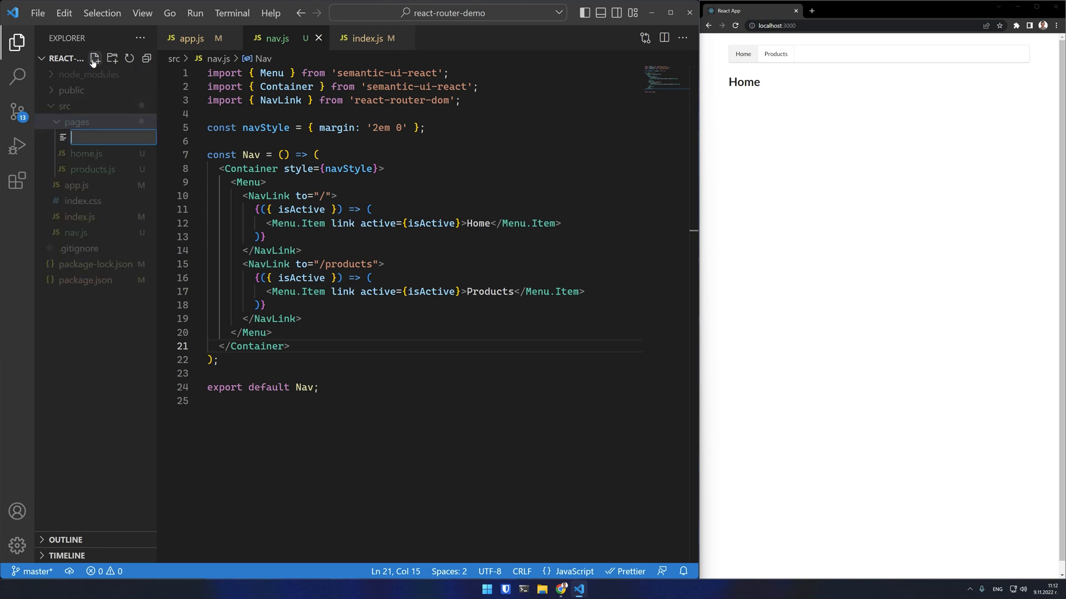
text(not-found.js)
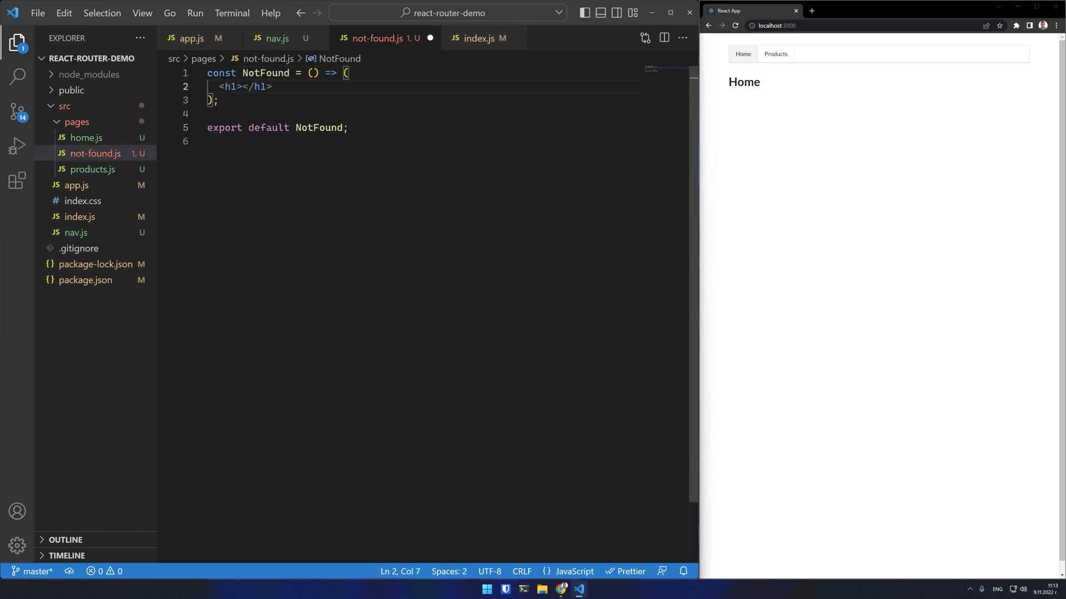
text(404 Page Not Found)
click(863, 26)
text(/404)
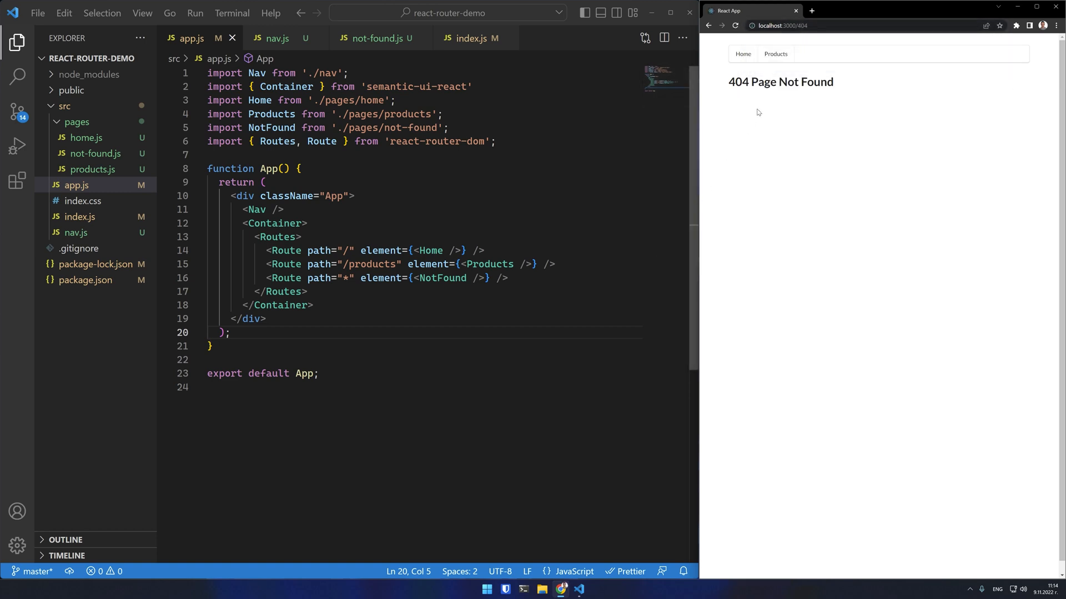
click(775, 53)
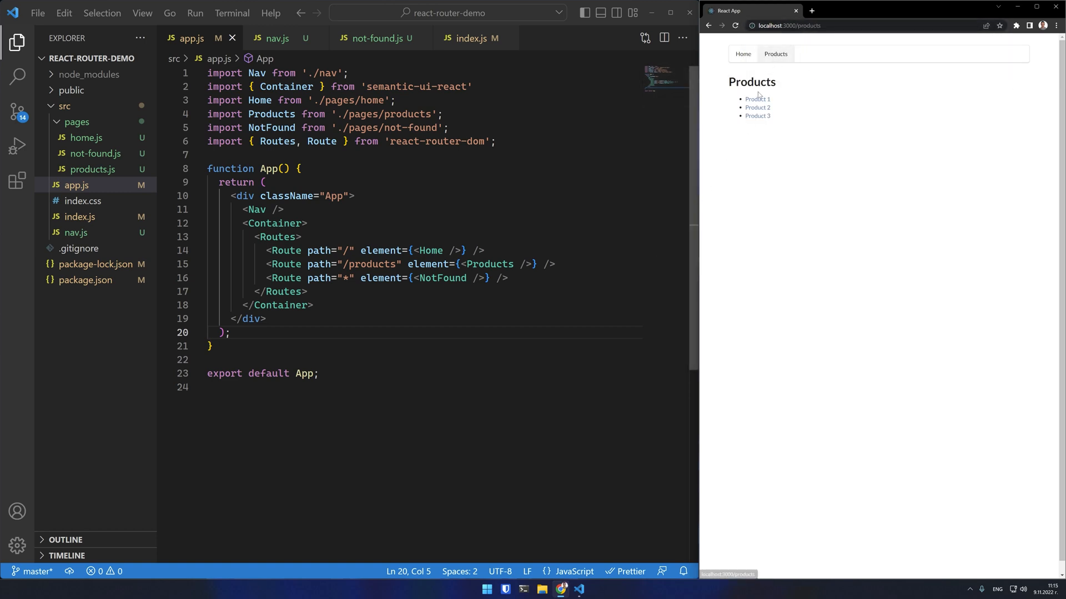
mouse_move(758, 115)
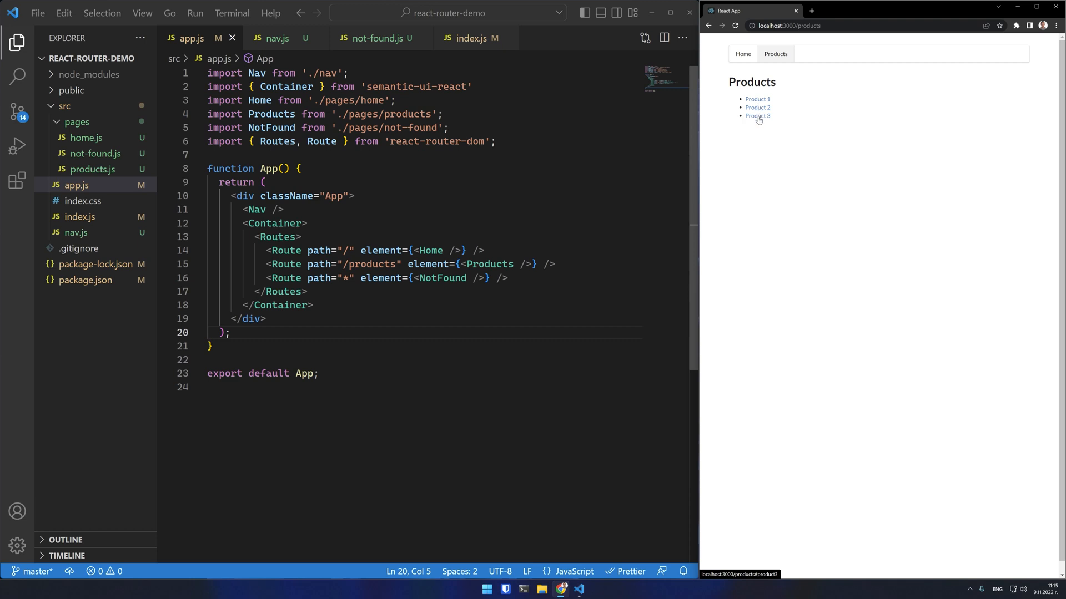
mouse_move(759, 99)
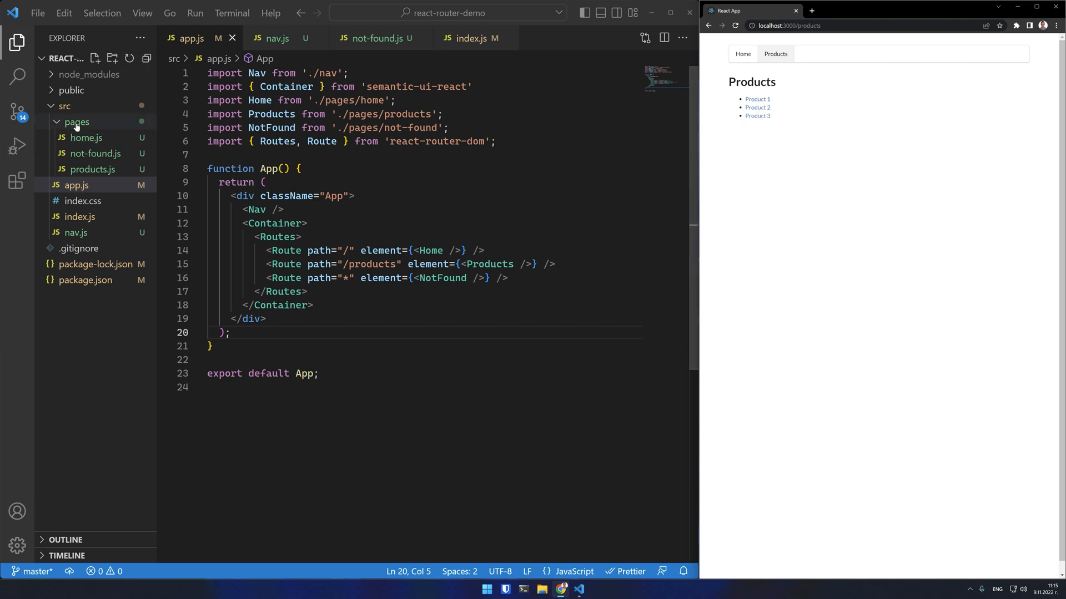
Step: Create pages/individual-product.js rendering an h1 Product heading, routed at /products/:id
click(94, 59)
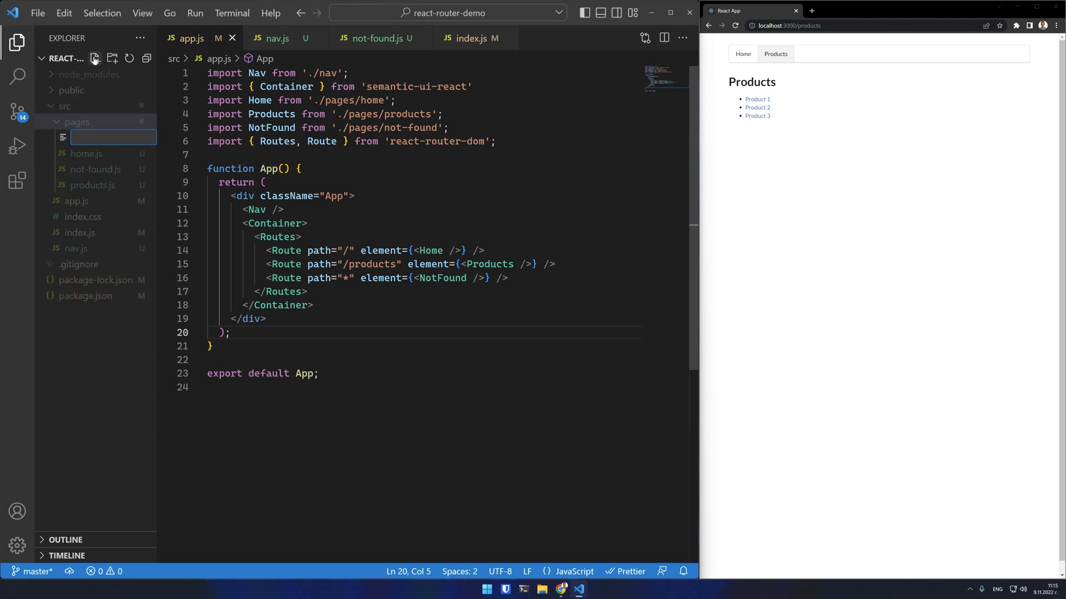
text(individual-product.js)
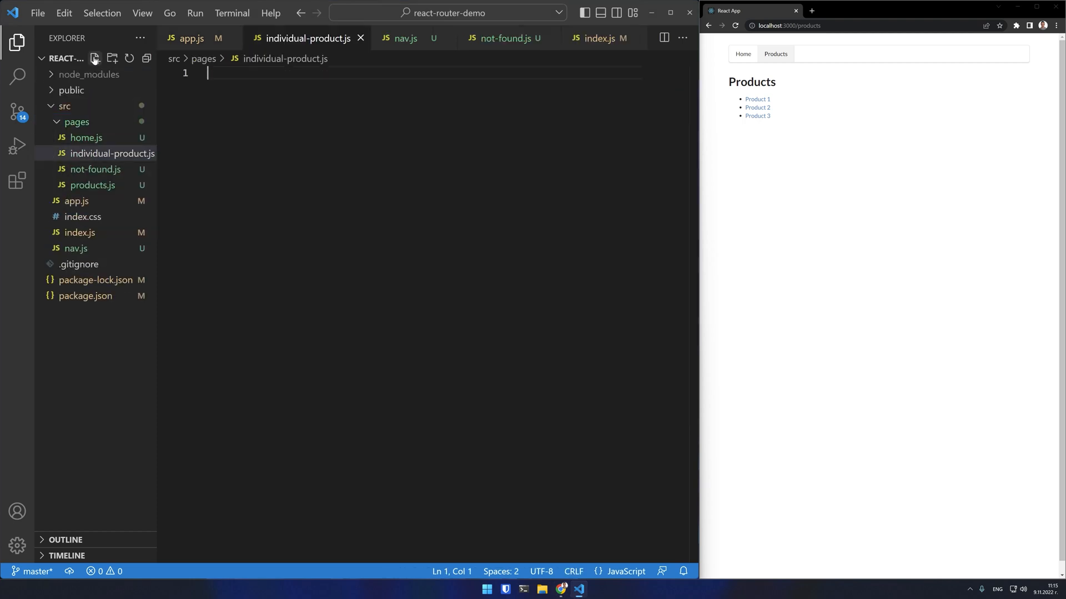
text(const IndividualProduct = () => ()
text(export default IndividualProduct;)
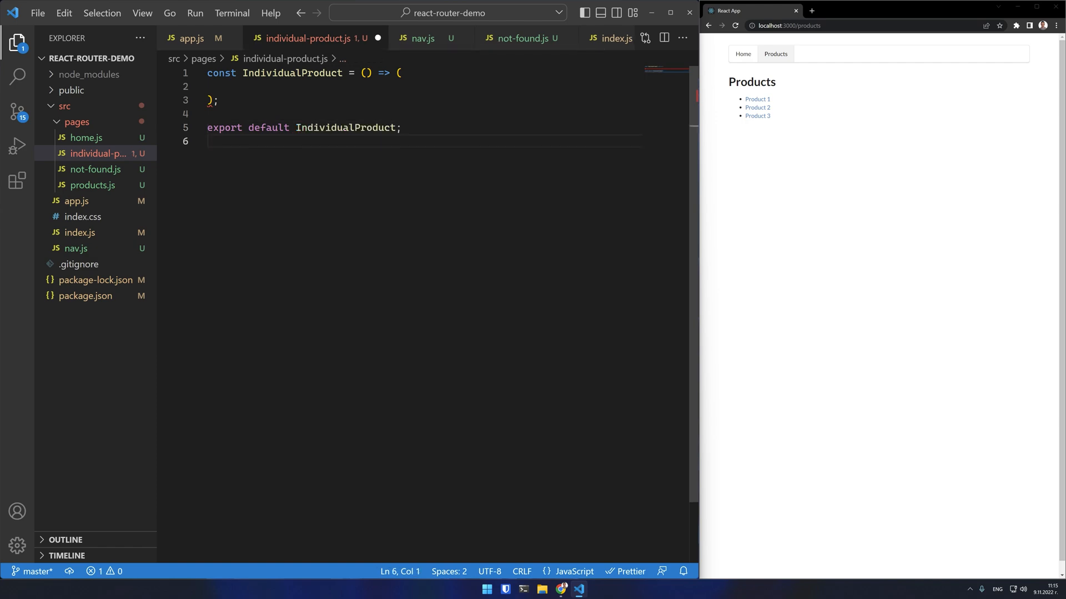
text(<h1>Product </h1>)
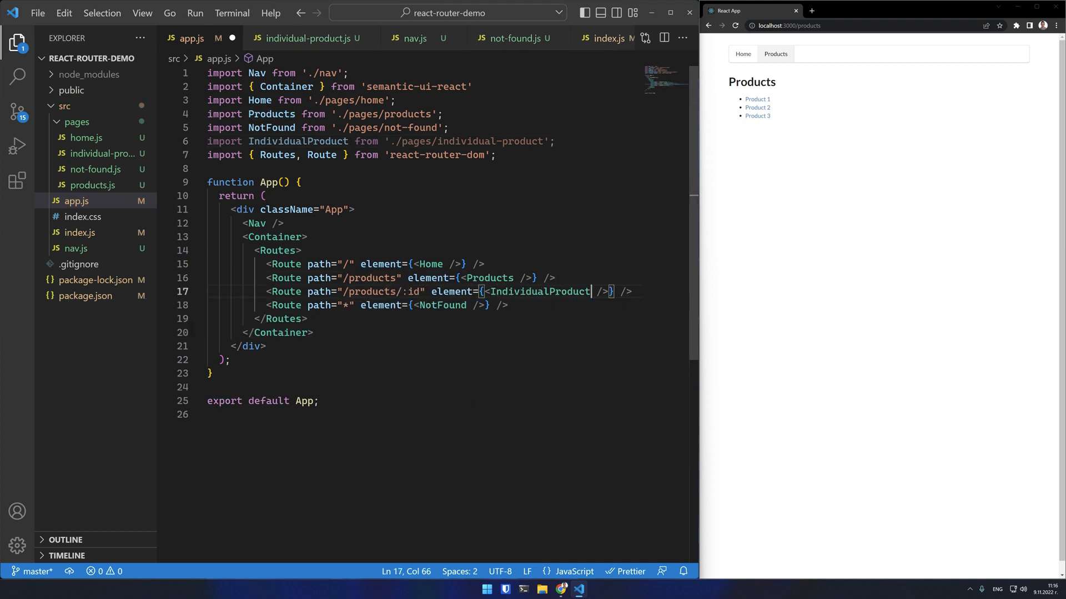
Step: In products.js import Link and link each product to /products/1–3, then check one in the preview
click(93, 186)
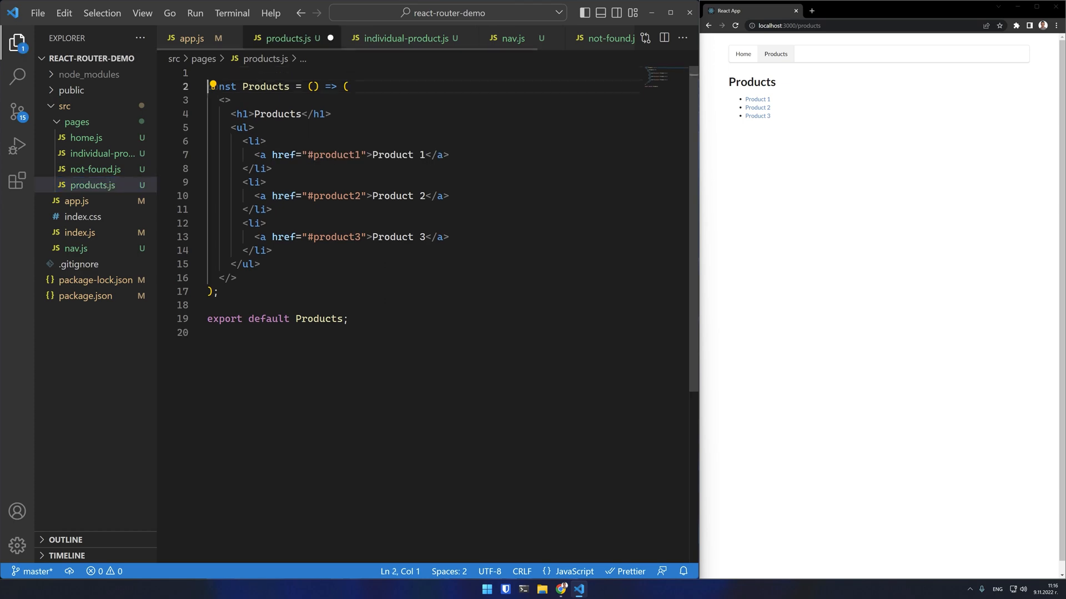
text(import { Link } from 'react')
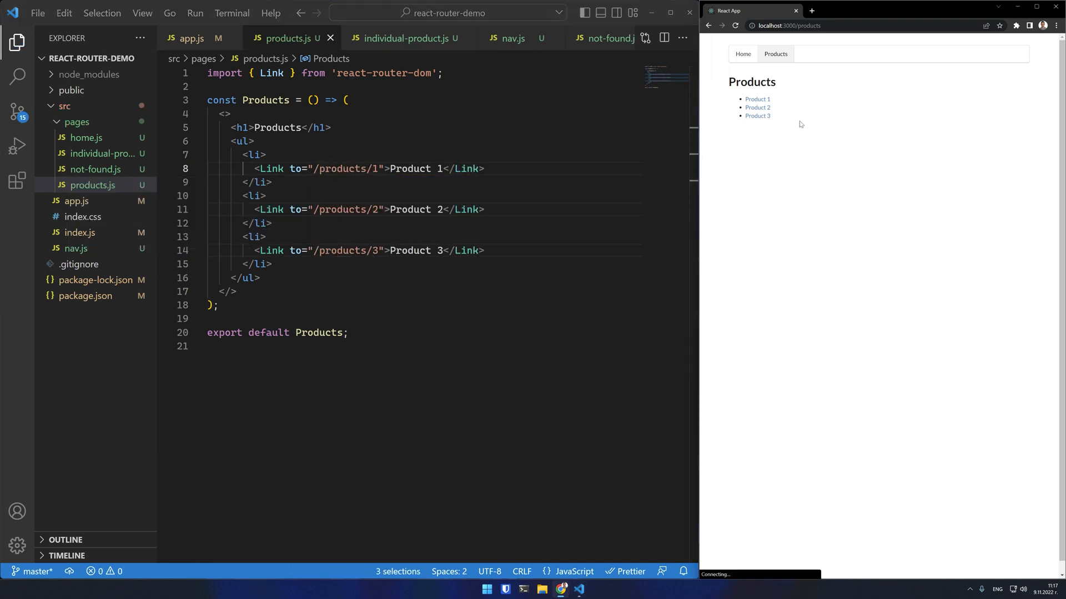
click(757, 107)
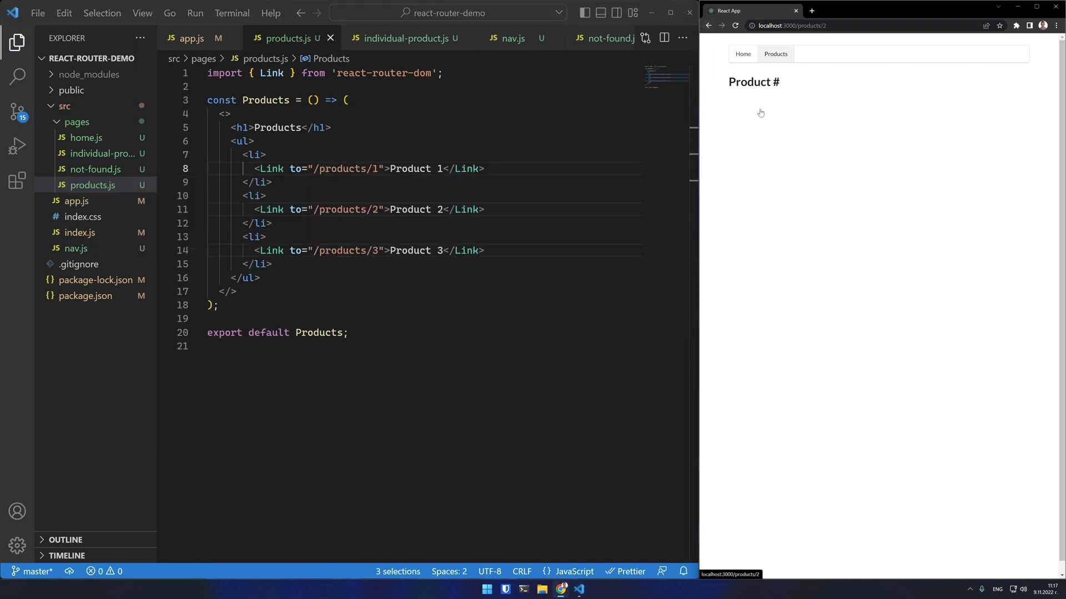
click(774, 53)
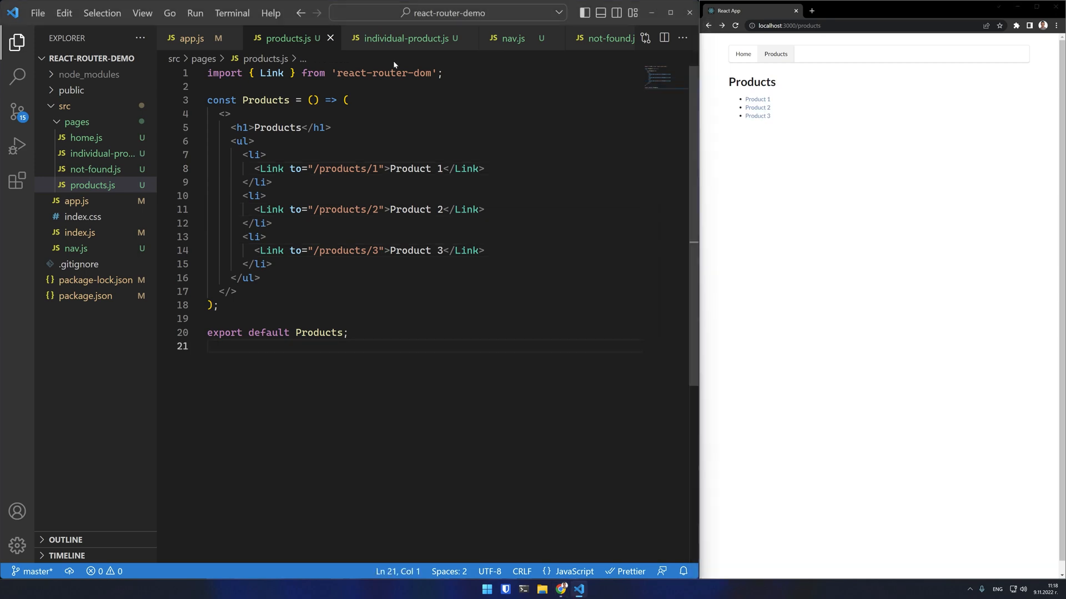
Step: Read id with useParams in individual-product.js and render <h1>Product {id}</h1>
click(404, 38)
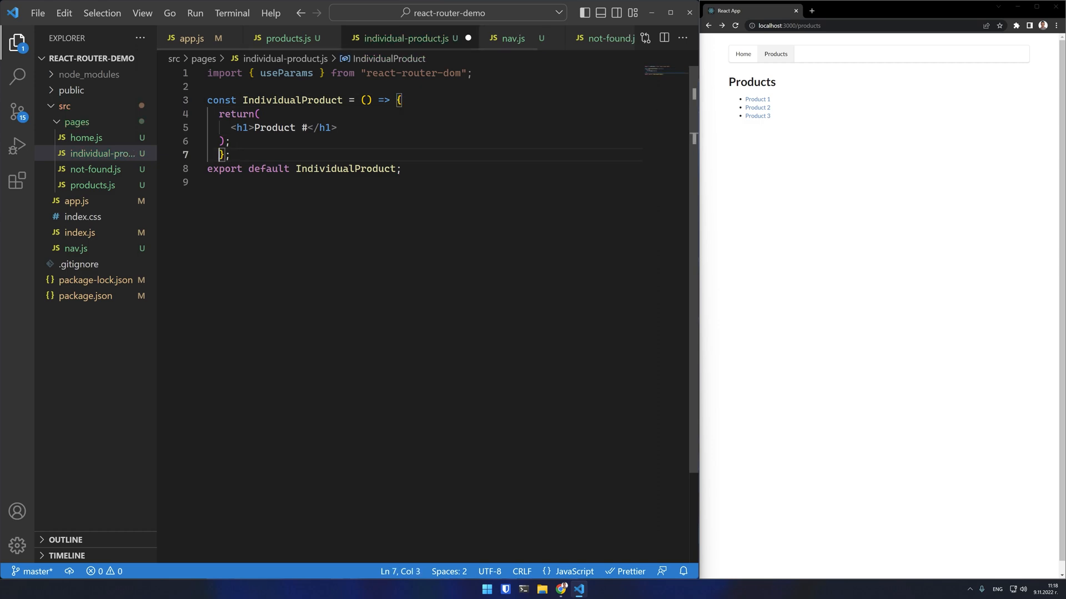
text(const {i})
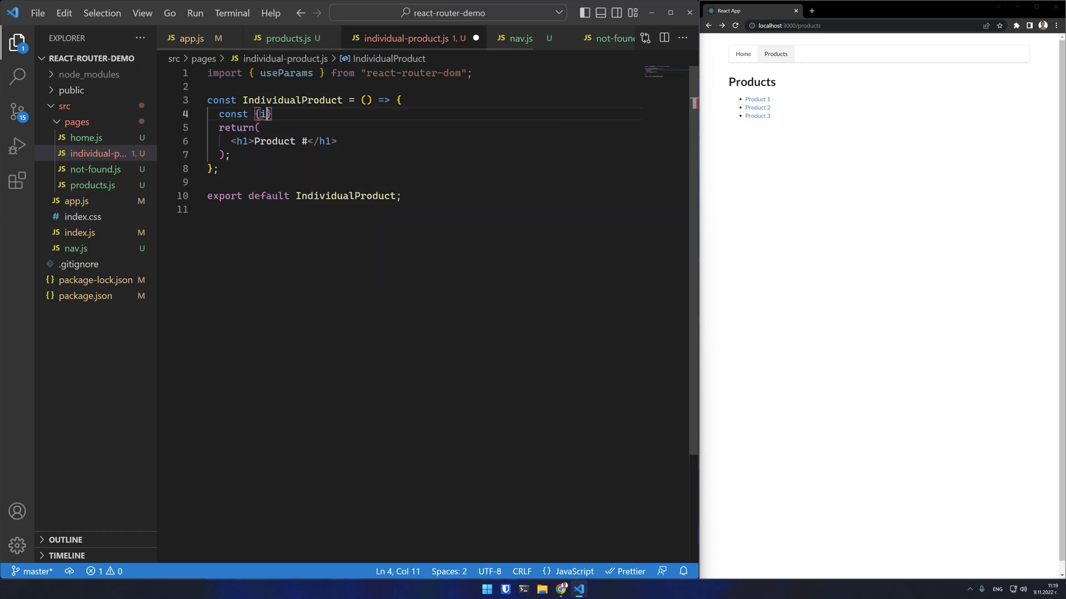
text(d} = useParams();)
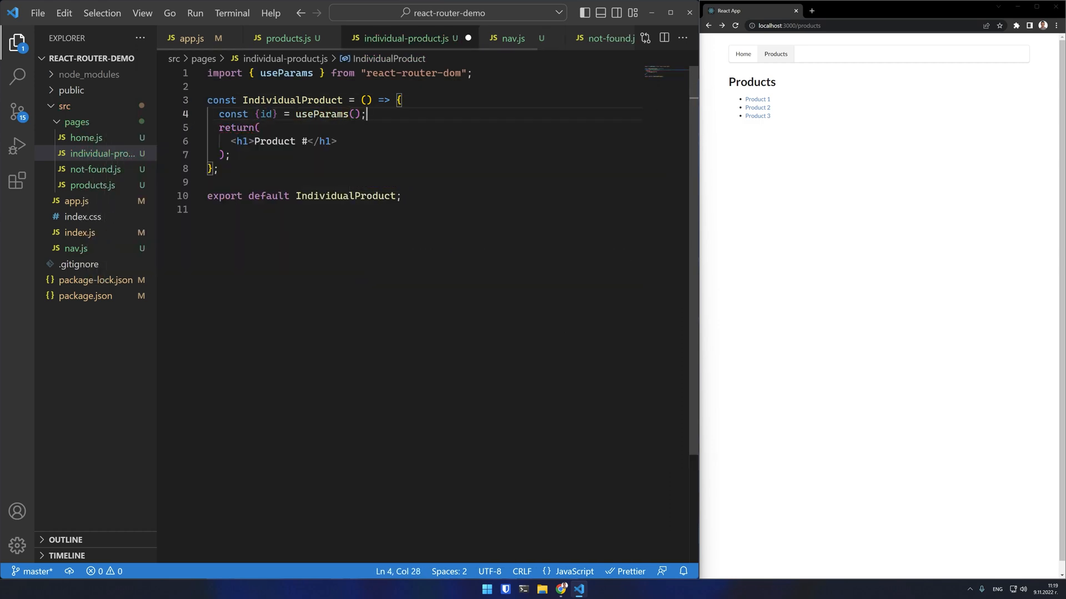
text({id})
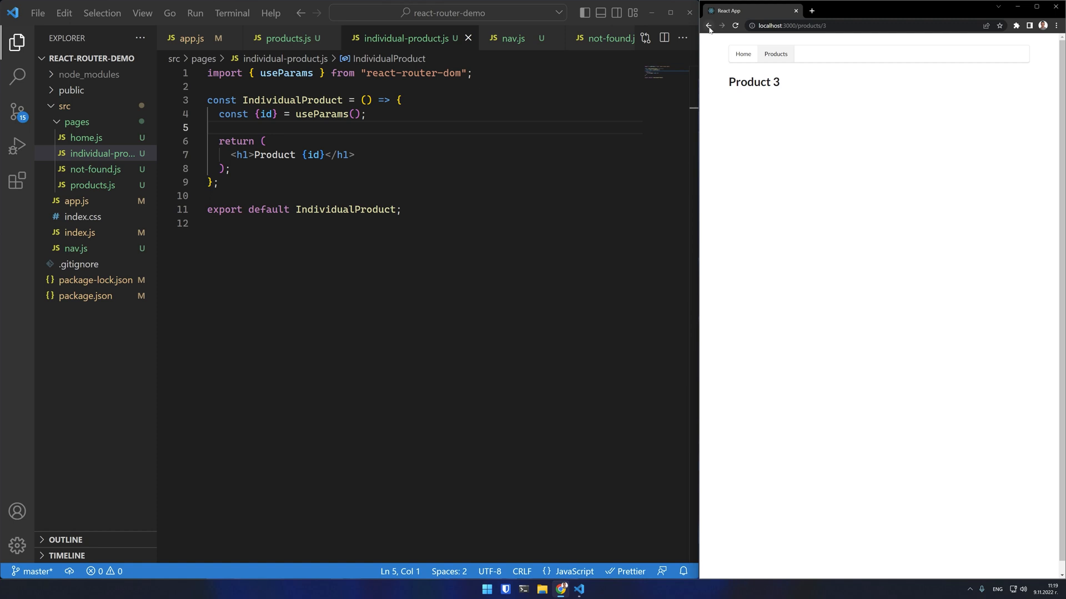
Step: Import Button into individual-product.js and view Product 1's page in the preview
text(import Button } from "semantic-ui-react";)
text(<Bu)
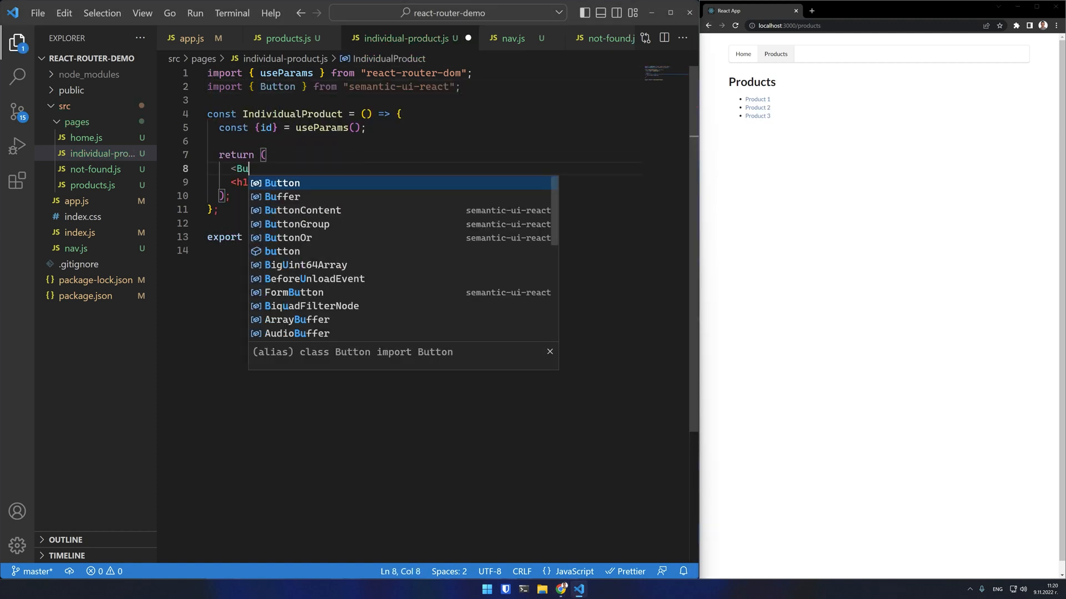
text(tton>Back</Button>)
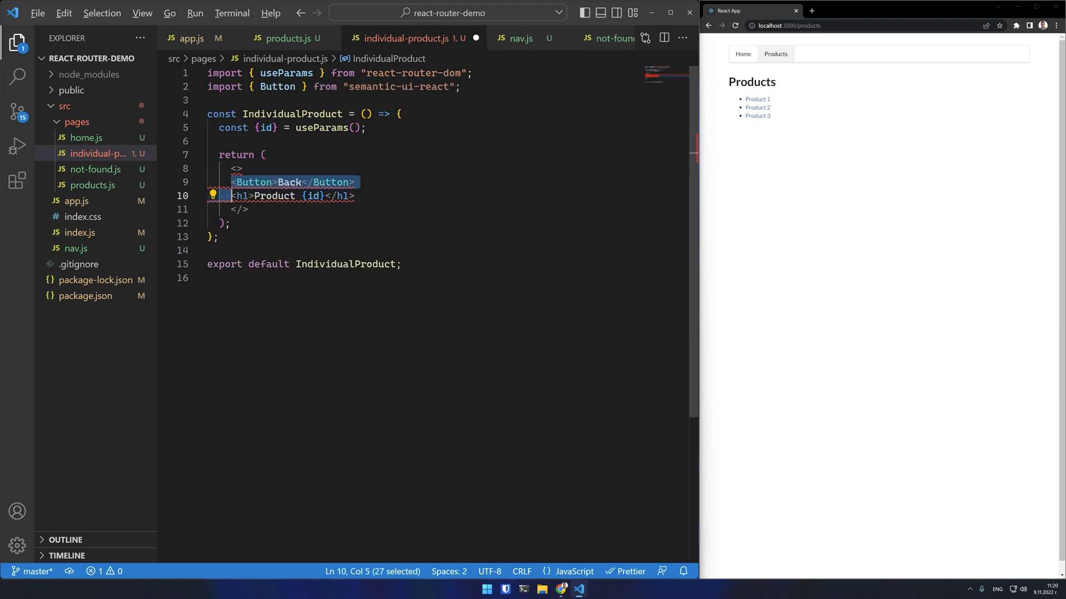
click(756, 99)
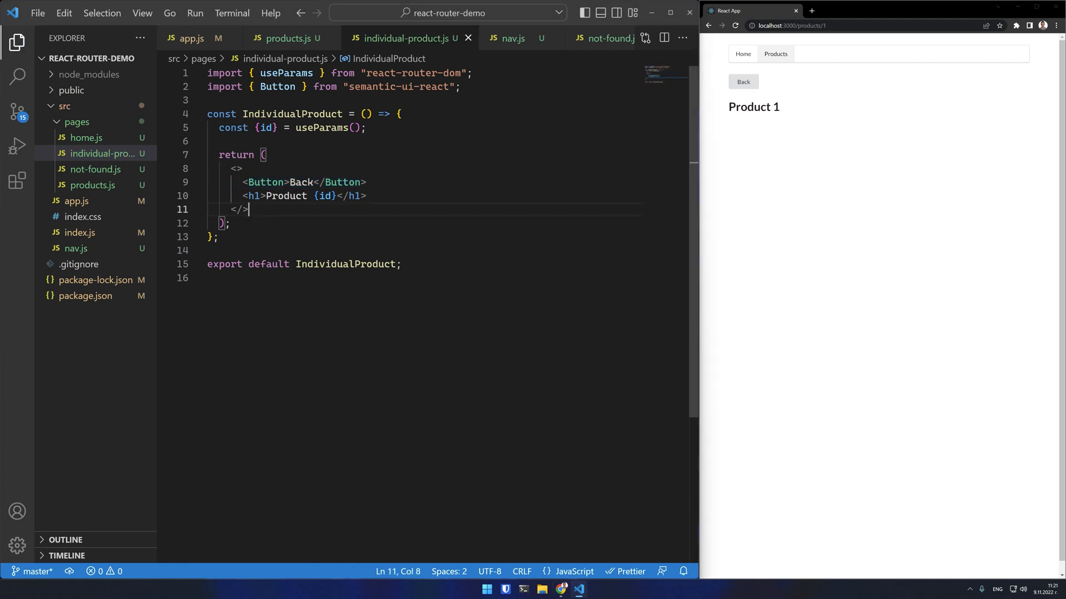
Step: Wrap the Back button in <Link to={-1}> and confirm it returns to the Products list
text(, Link)
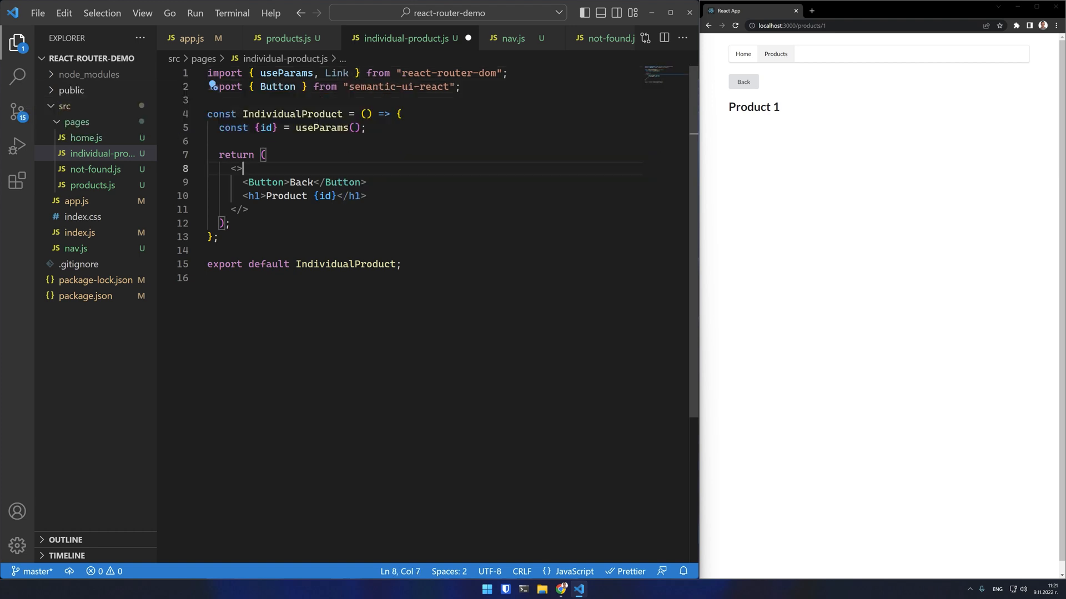
text(<Link t)
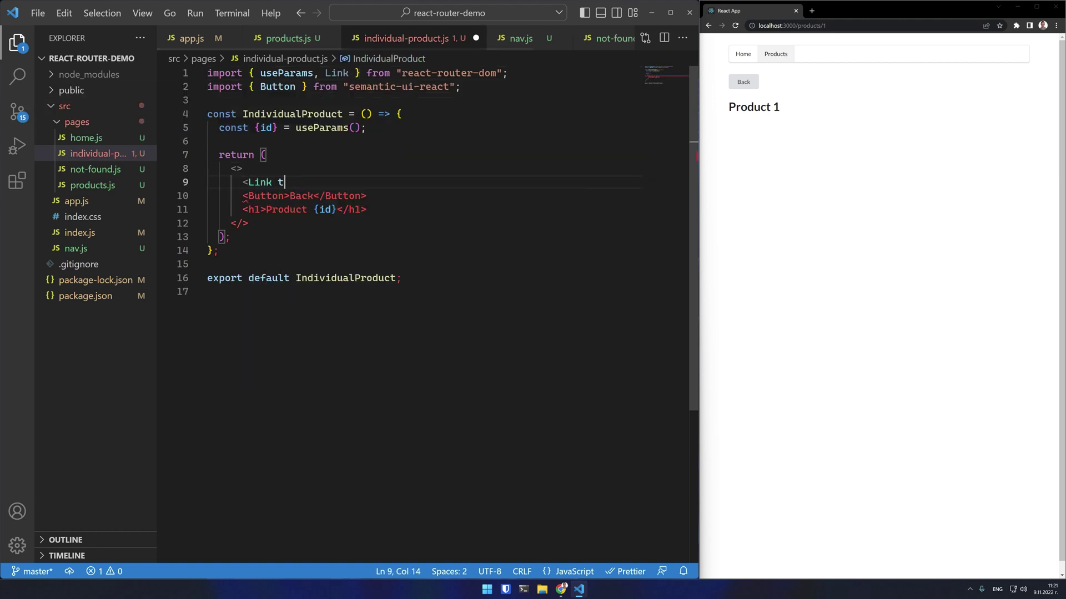
text(o={-1}>)
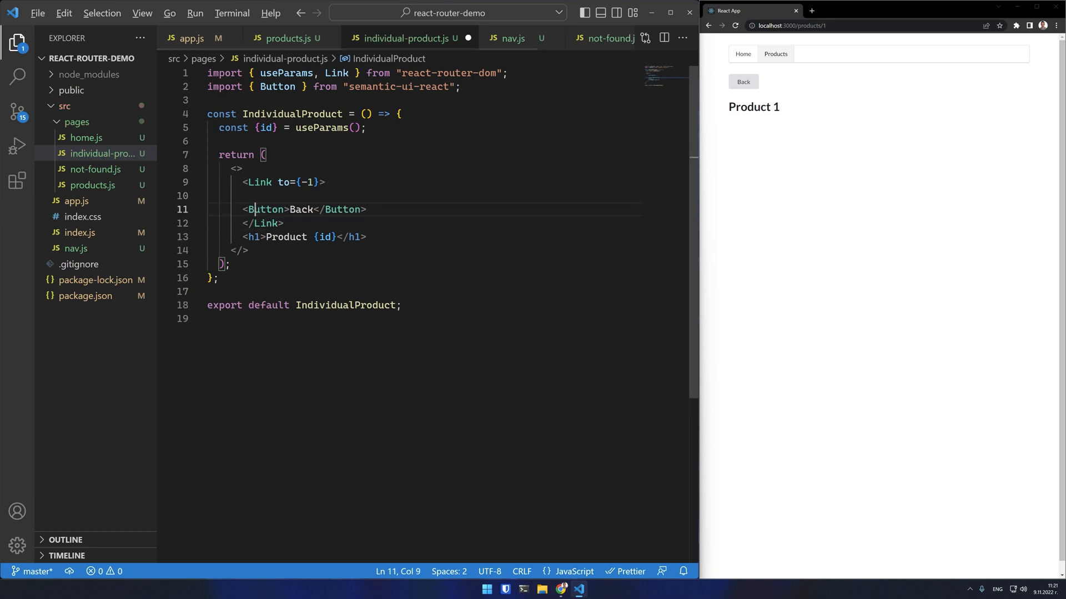
click(743, 81)
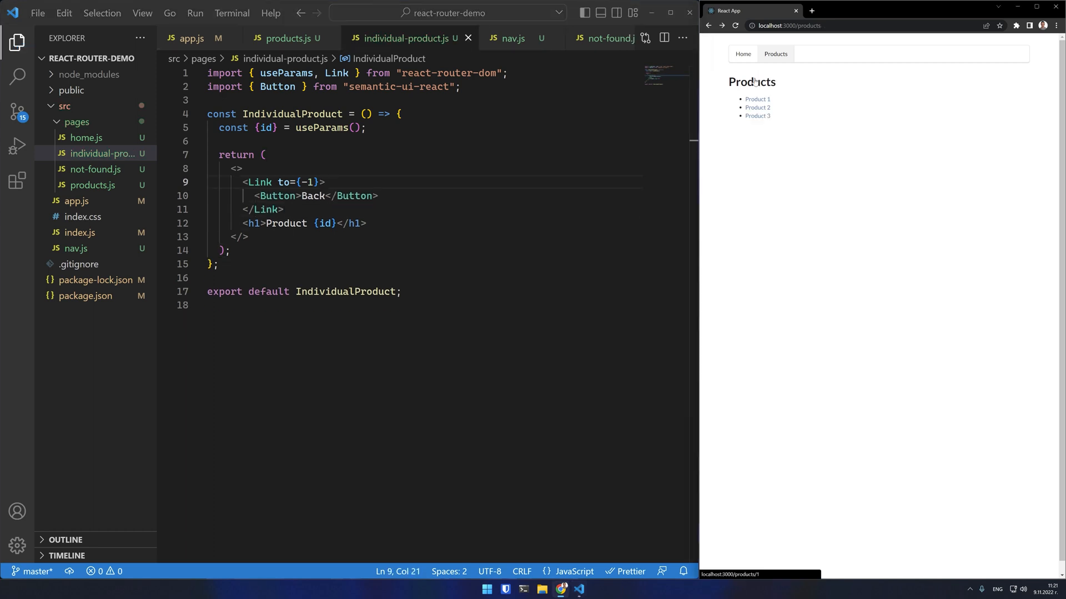
click(757, 116)
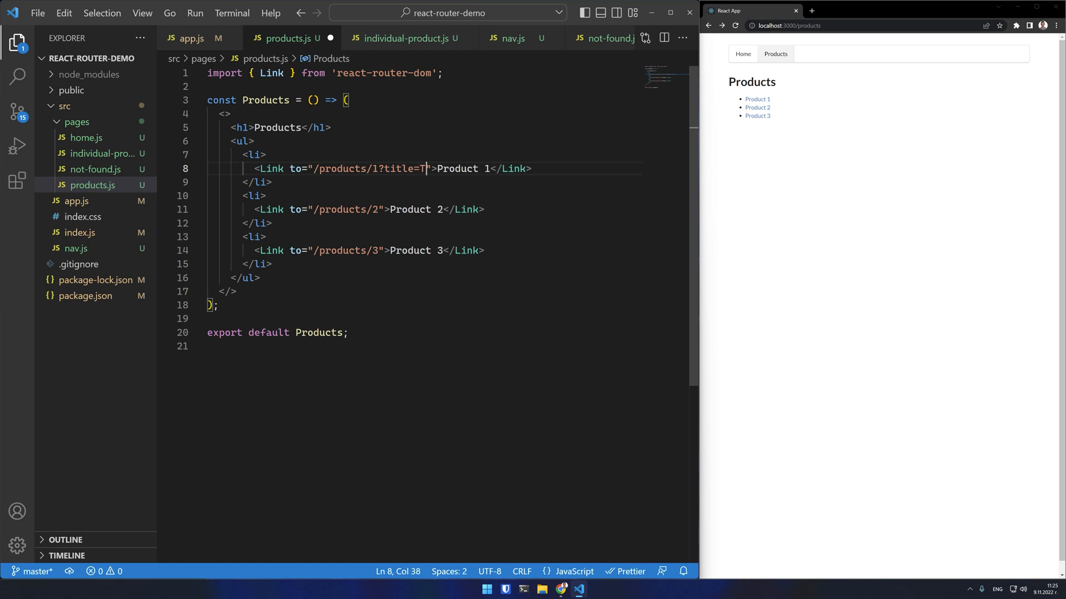
Step: Add ?title=Test%20Title%20N to each product link and start an h2 on the product page
text(est%20Tit)
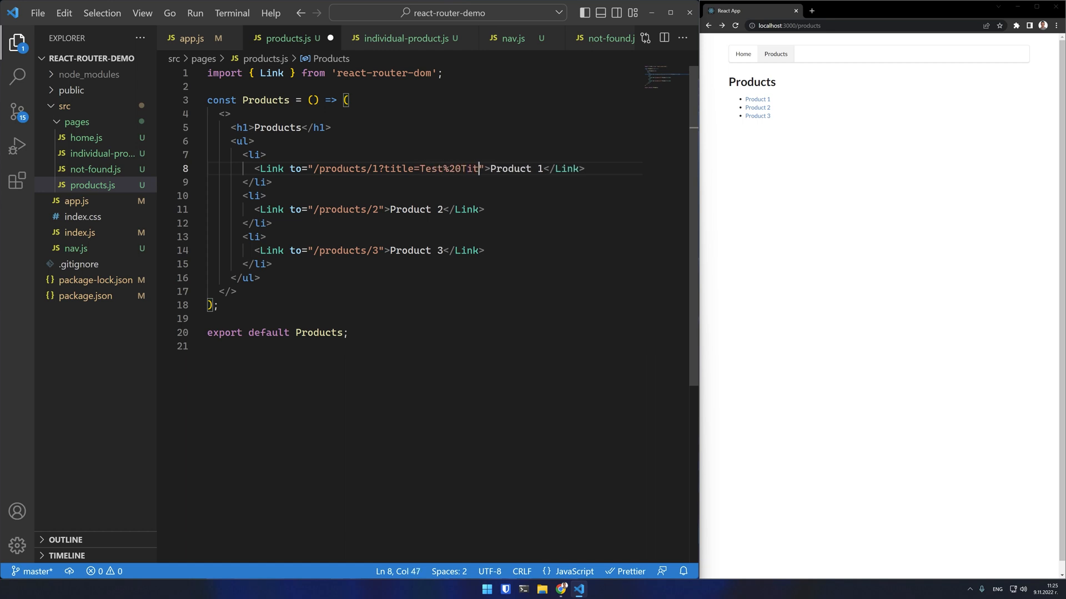
text(le%201)
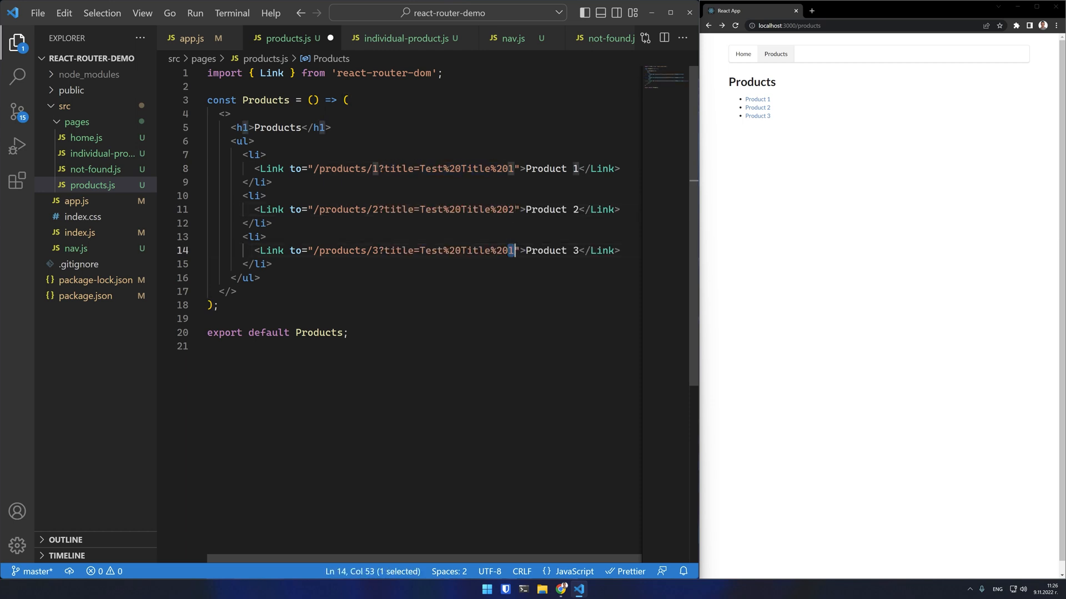
click(405, 38)
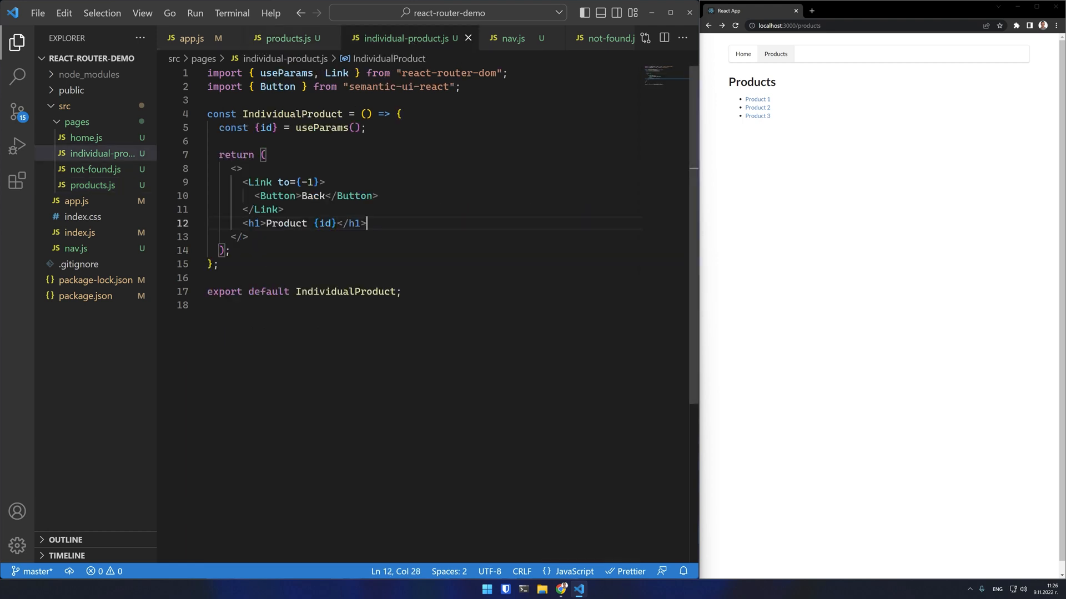
text(<h2>Product Title: </h2>)
click(424, 141)
text(const [searchParams)
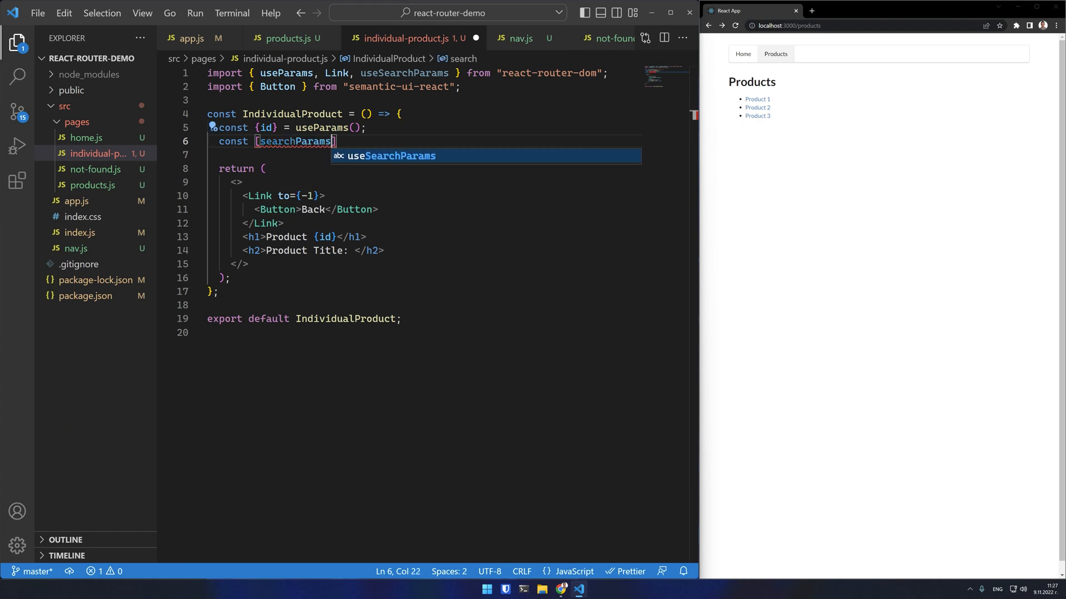
Step: Render searchParams.get('title') via useSearchParams so Product 2 shows Test Title 2
text(, setSearchParam)
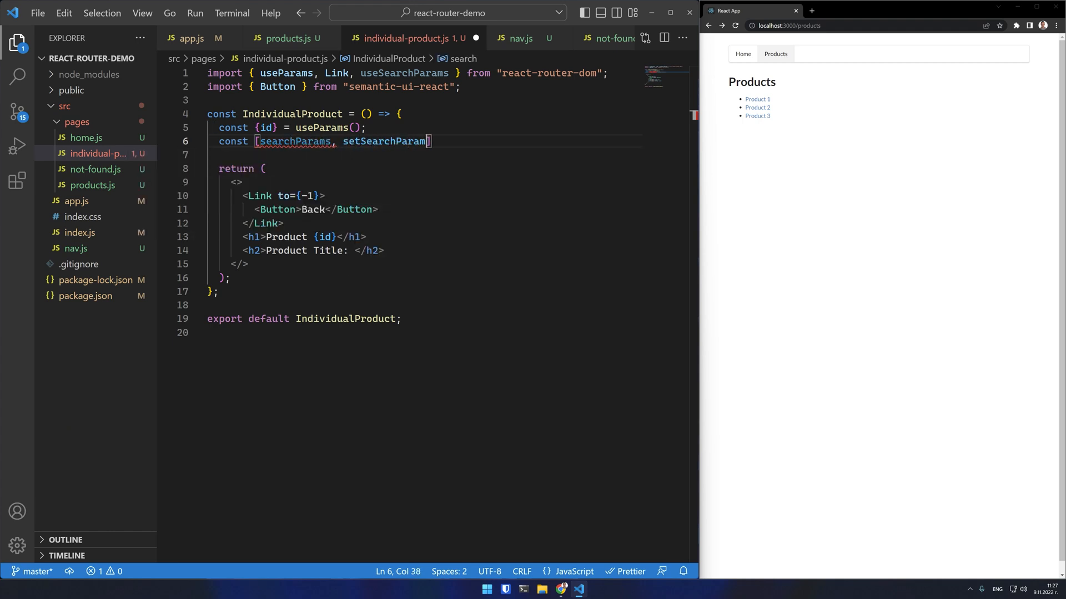
text(s] = useSearchParams)
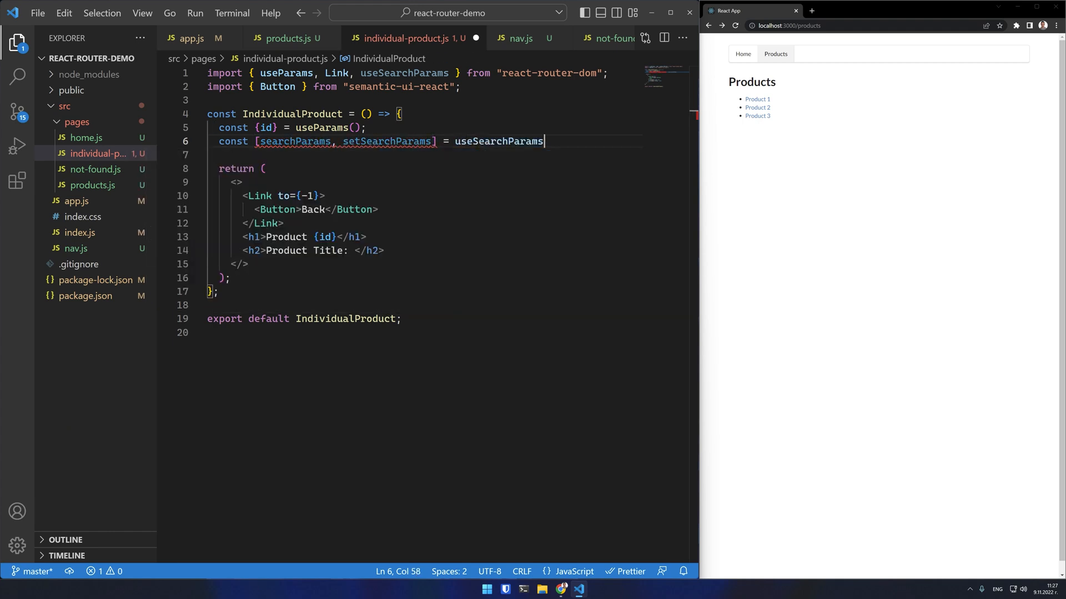
text({searchParams.get('title)
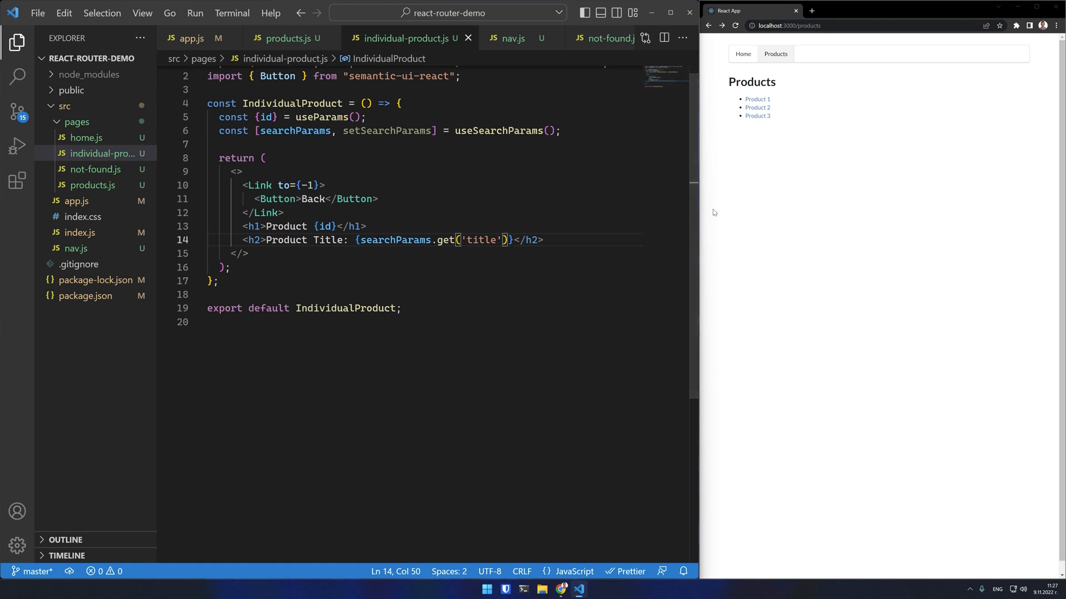
click(756, 99)
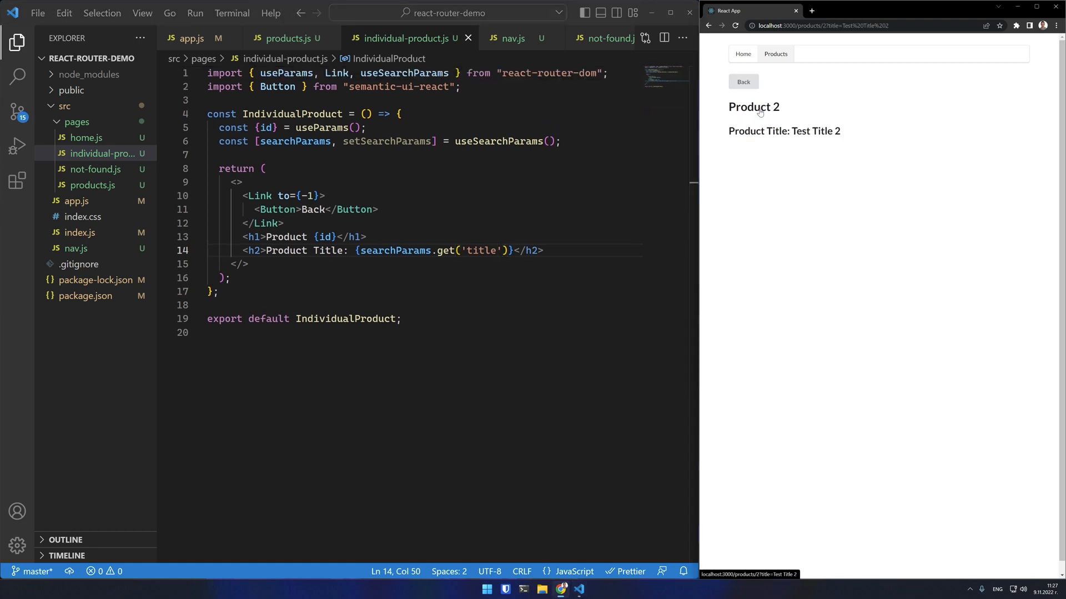
click(743, 81)
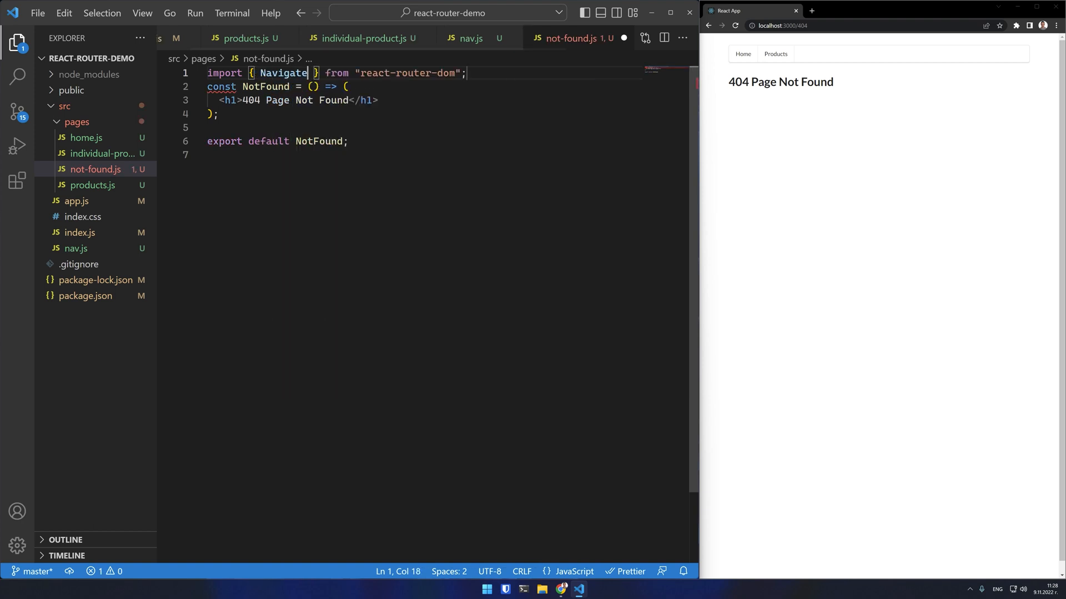
Step: Replace the 404 heading with <Navigate to="/" /> to redirect unknown addresses home
text(Navigate to/>)
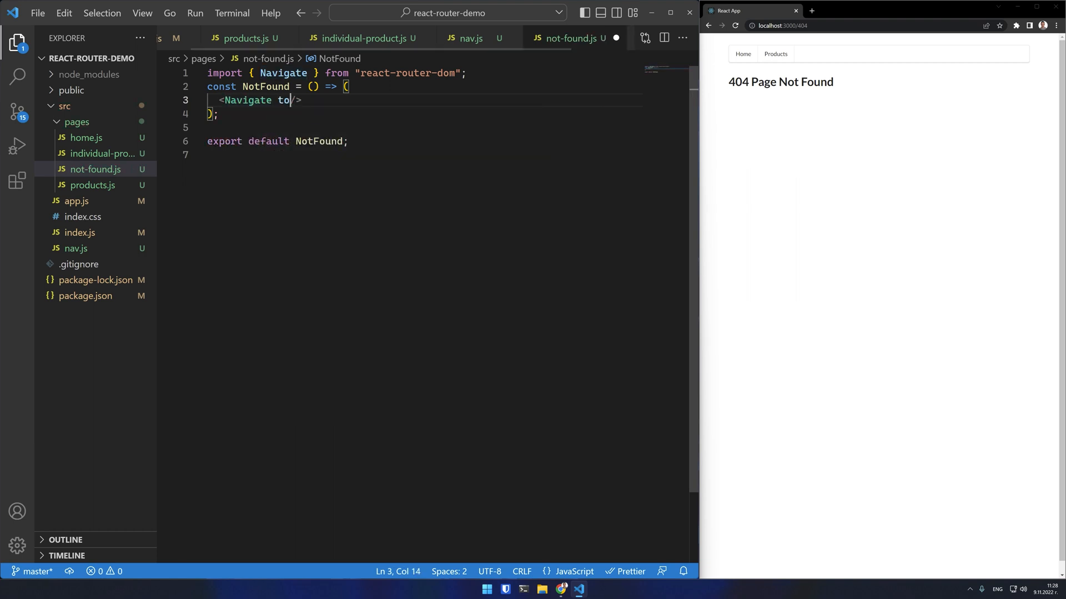
text(=")
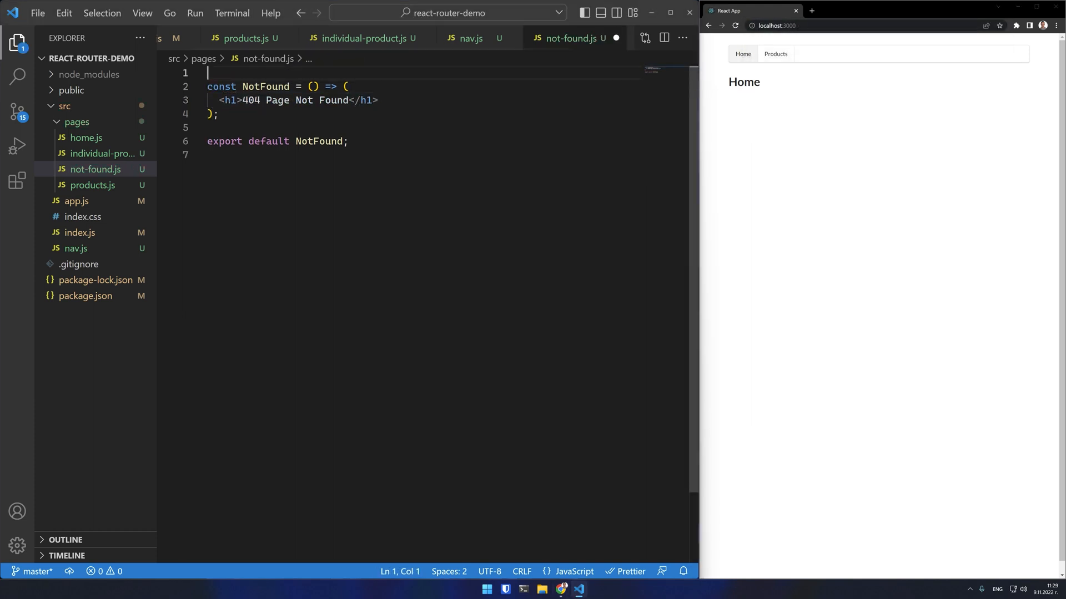
Step: Import useNavigate from react-router-dom and create const navigate = useNavigate() in NotFound
text(import { useNavigate } from "react-router-dom";)
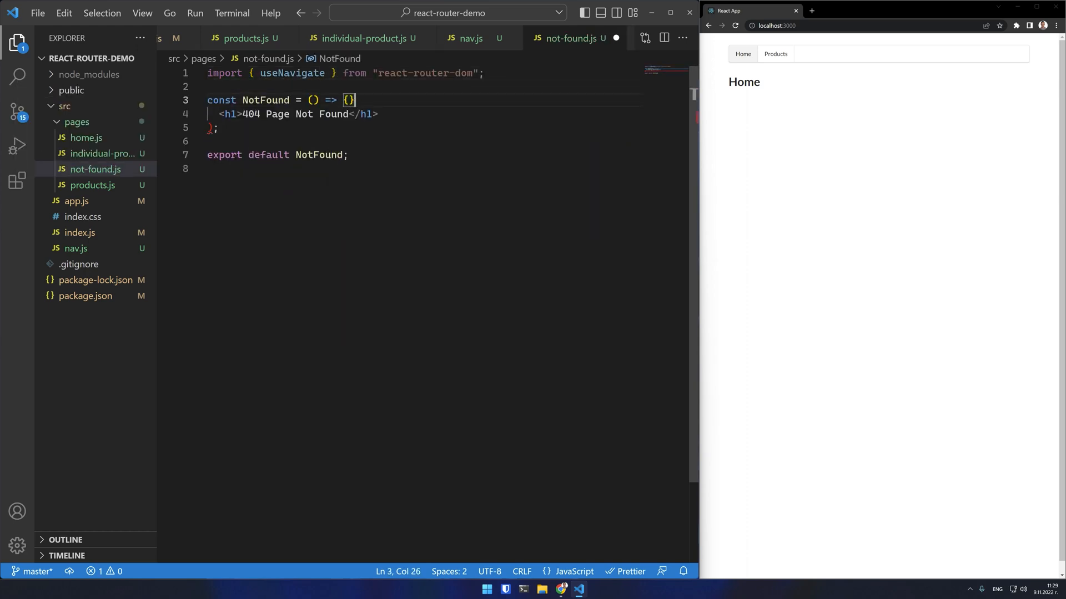
text(return)
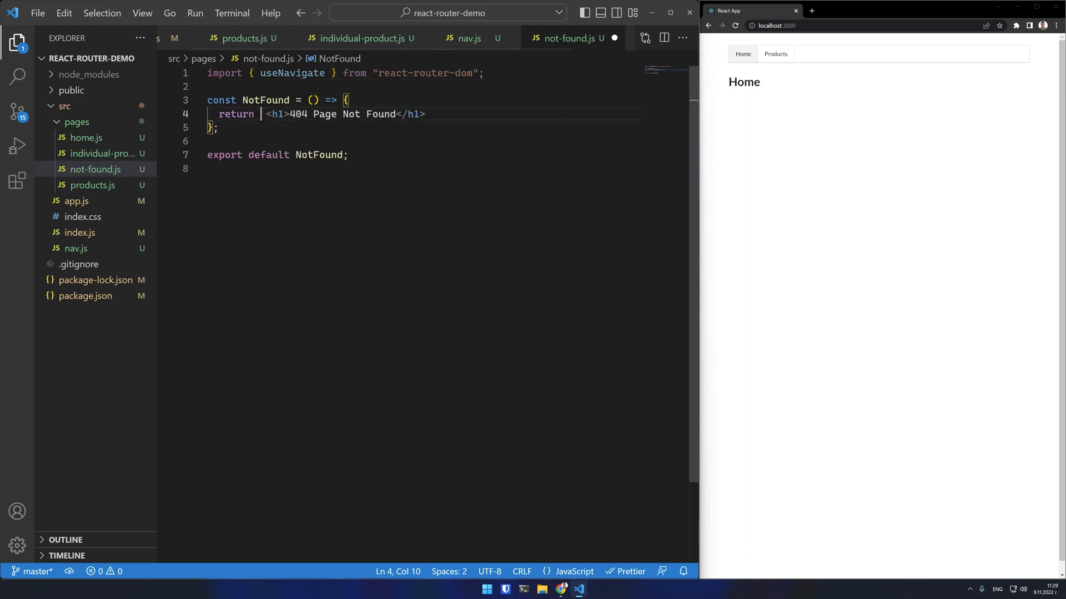
text(const navigate = useNavigate();)
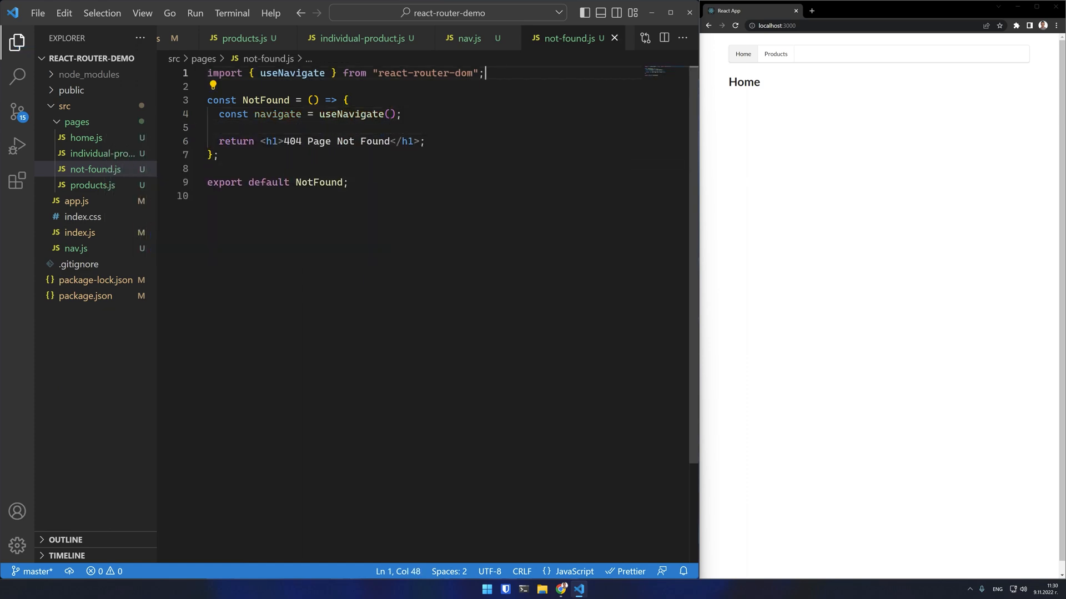
Step: Import useEffect and add setTimeout calling navigate('/') after 3000 ms with [navigate] dependency
text(import { useEffect } from "react";)
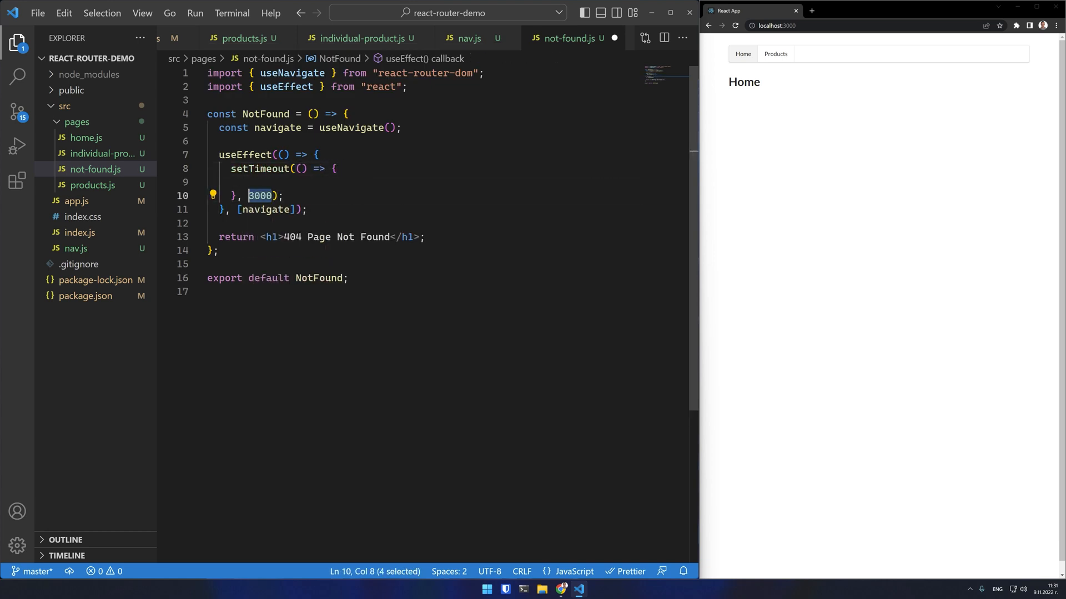
text(navigate('');)
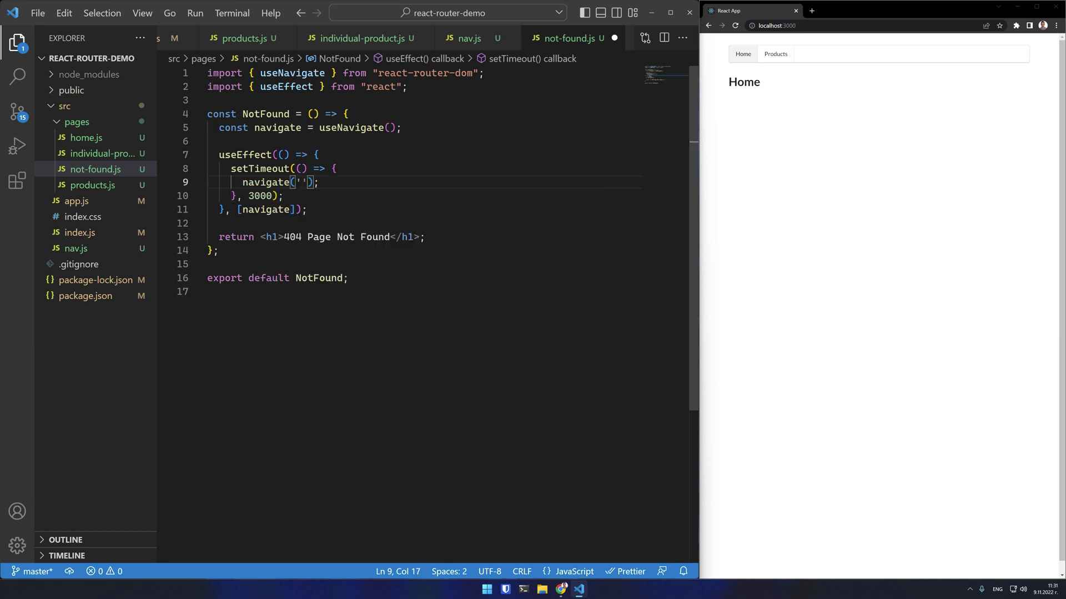
text(/)
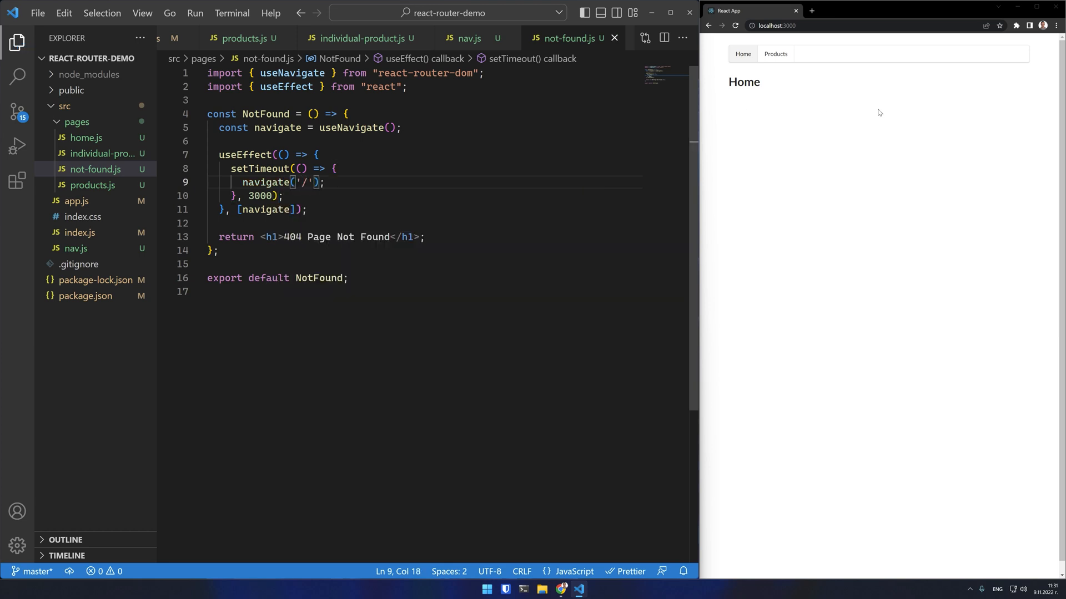